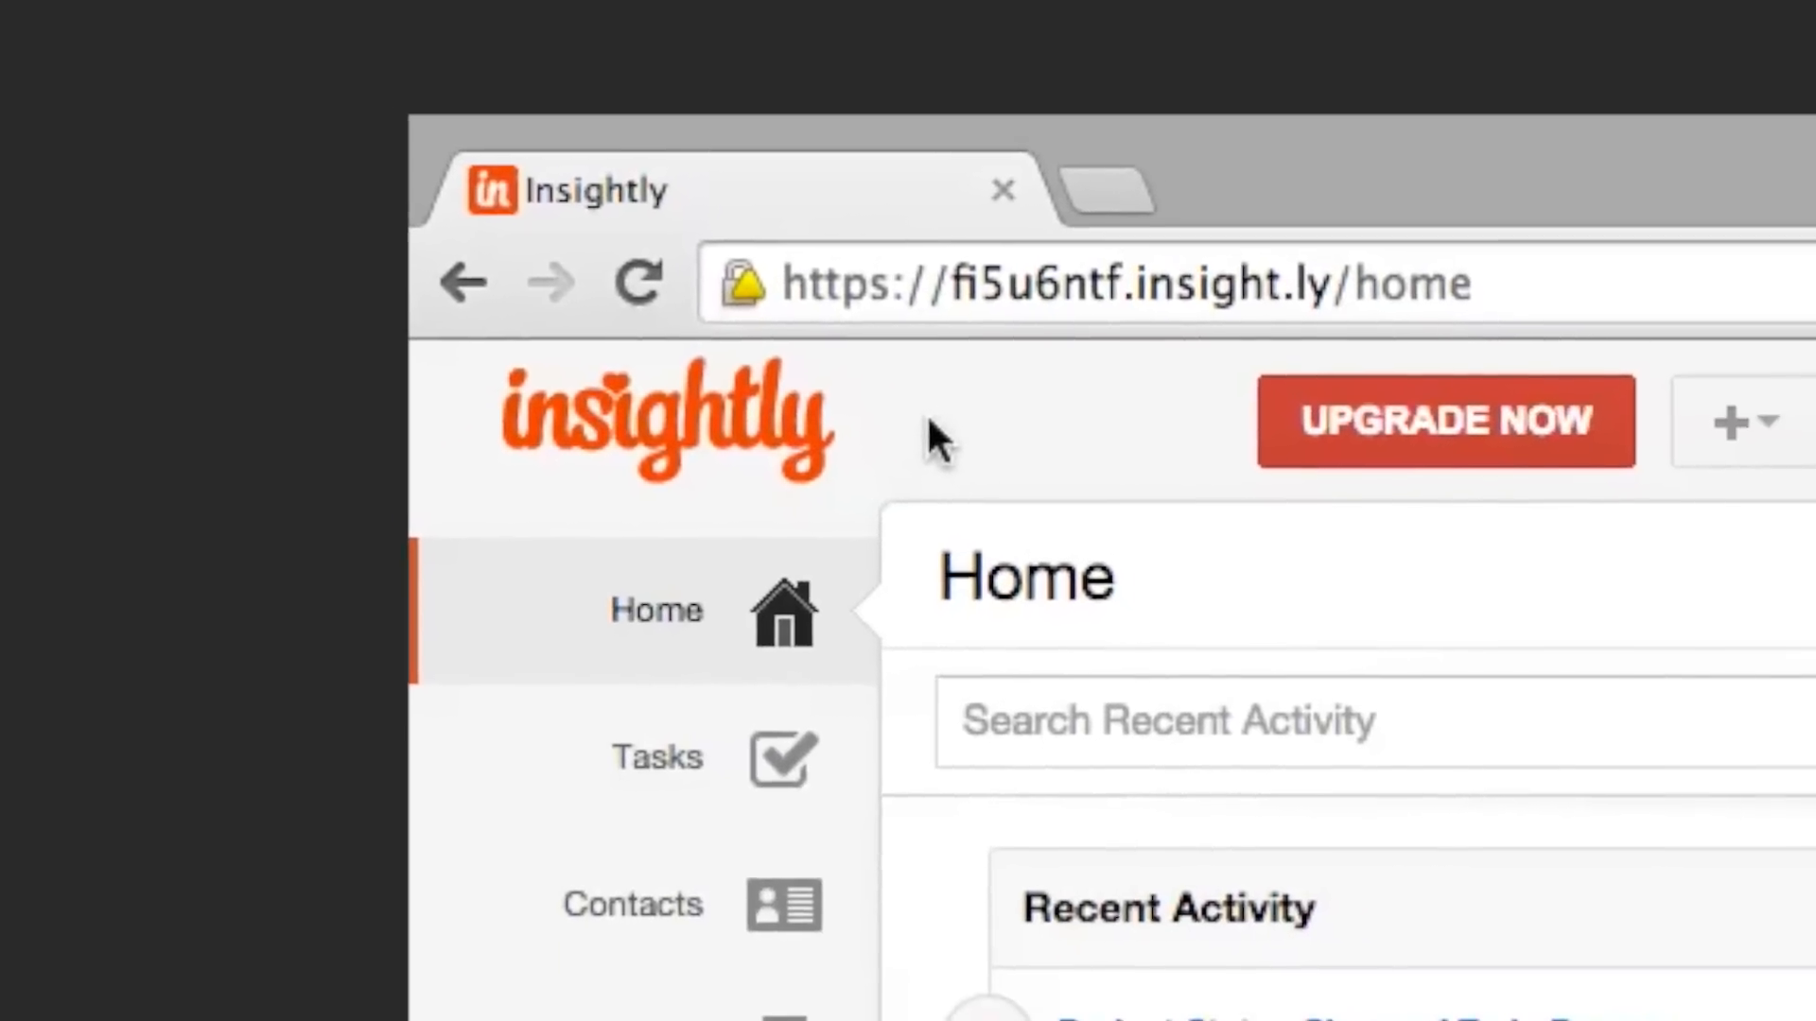
# Search contacts for 'debora', view Organizations, then open Acme Co from the contact's record
pyautogui.scroll(-3)
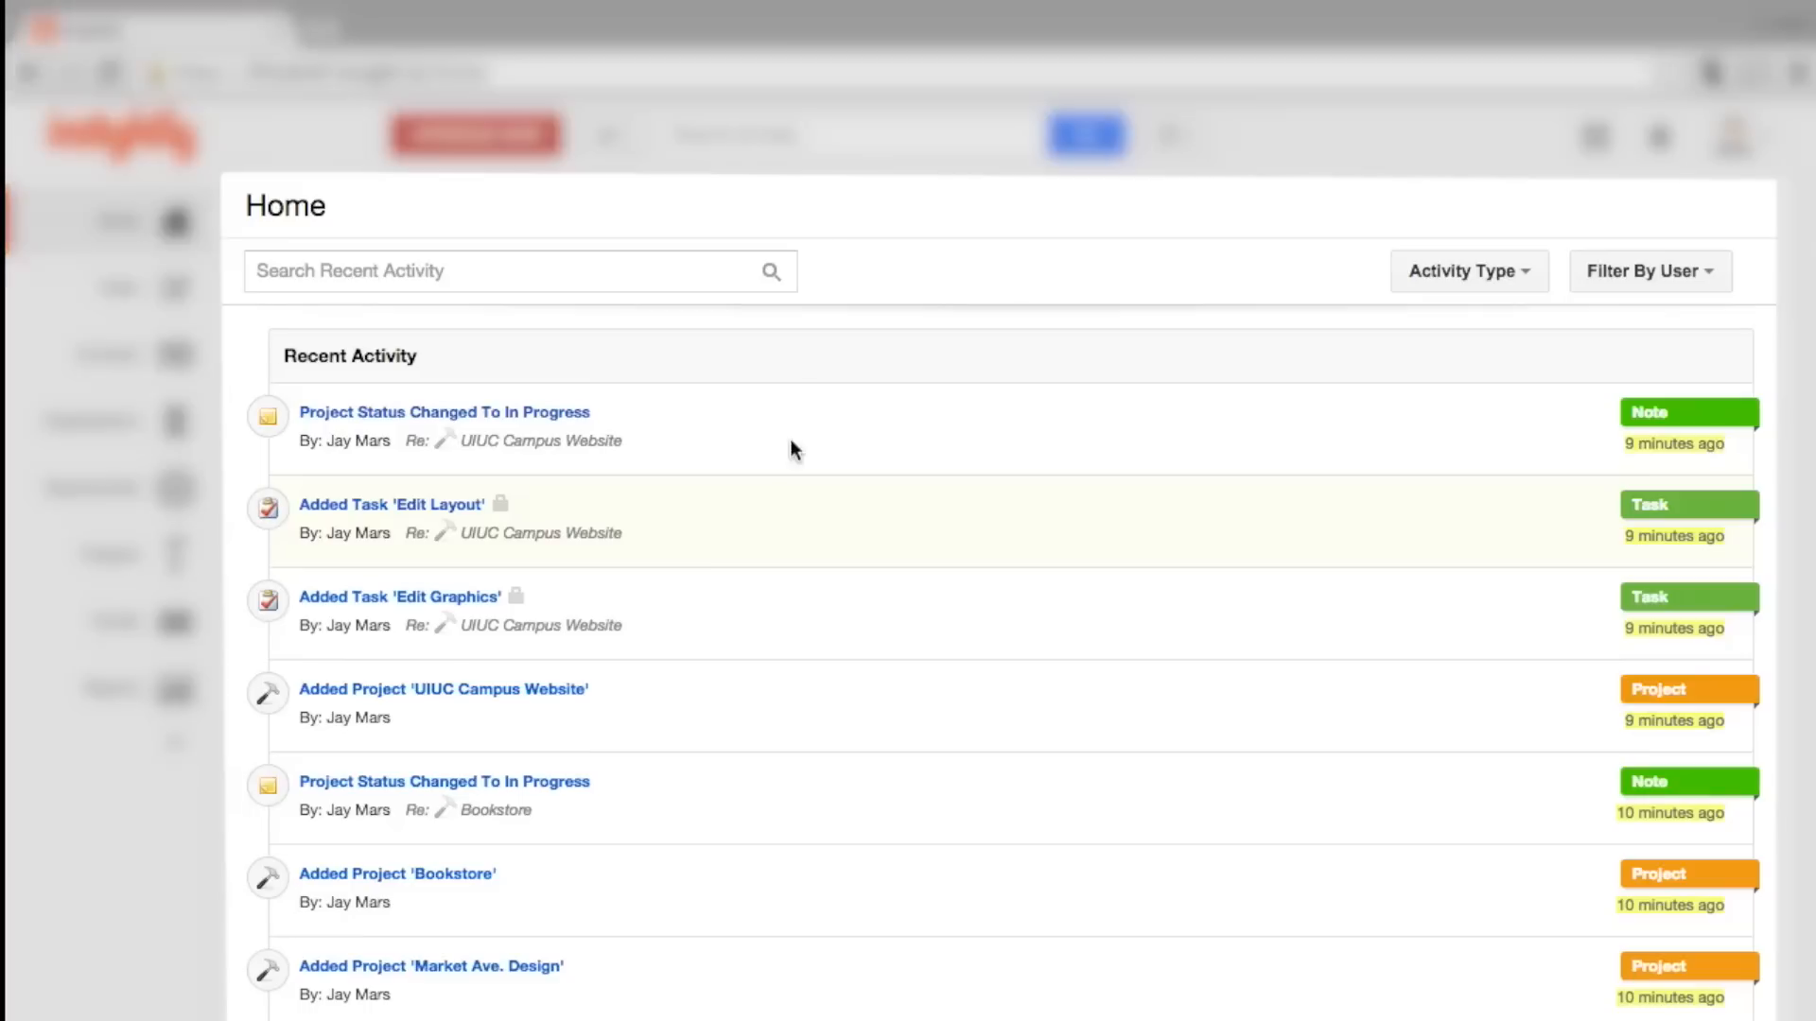
pyautogui.write('debora')
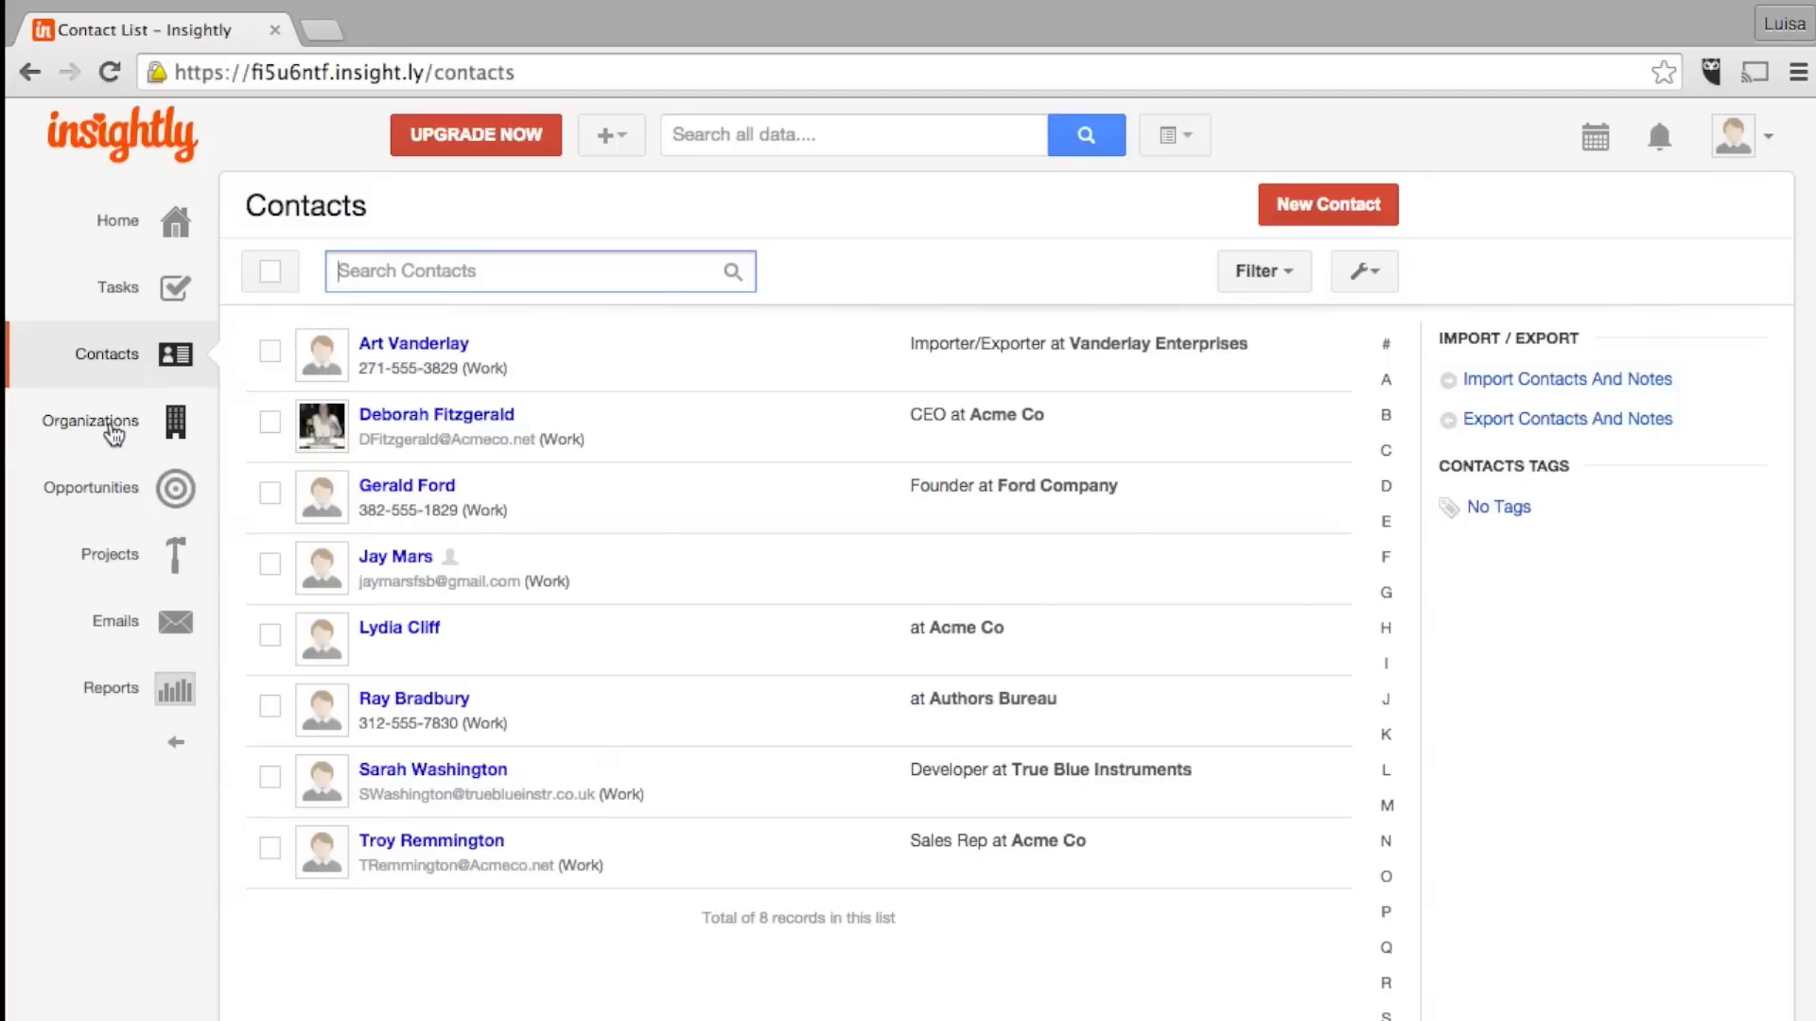
pyautogui.click(89, 423)
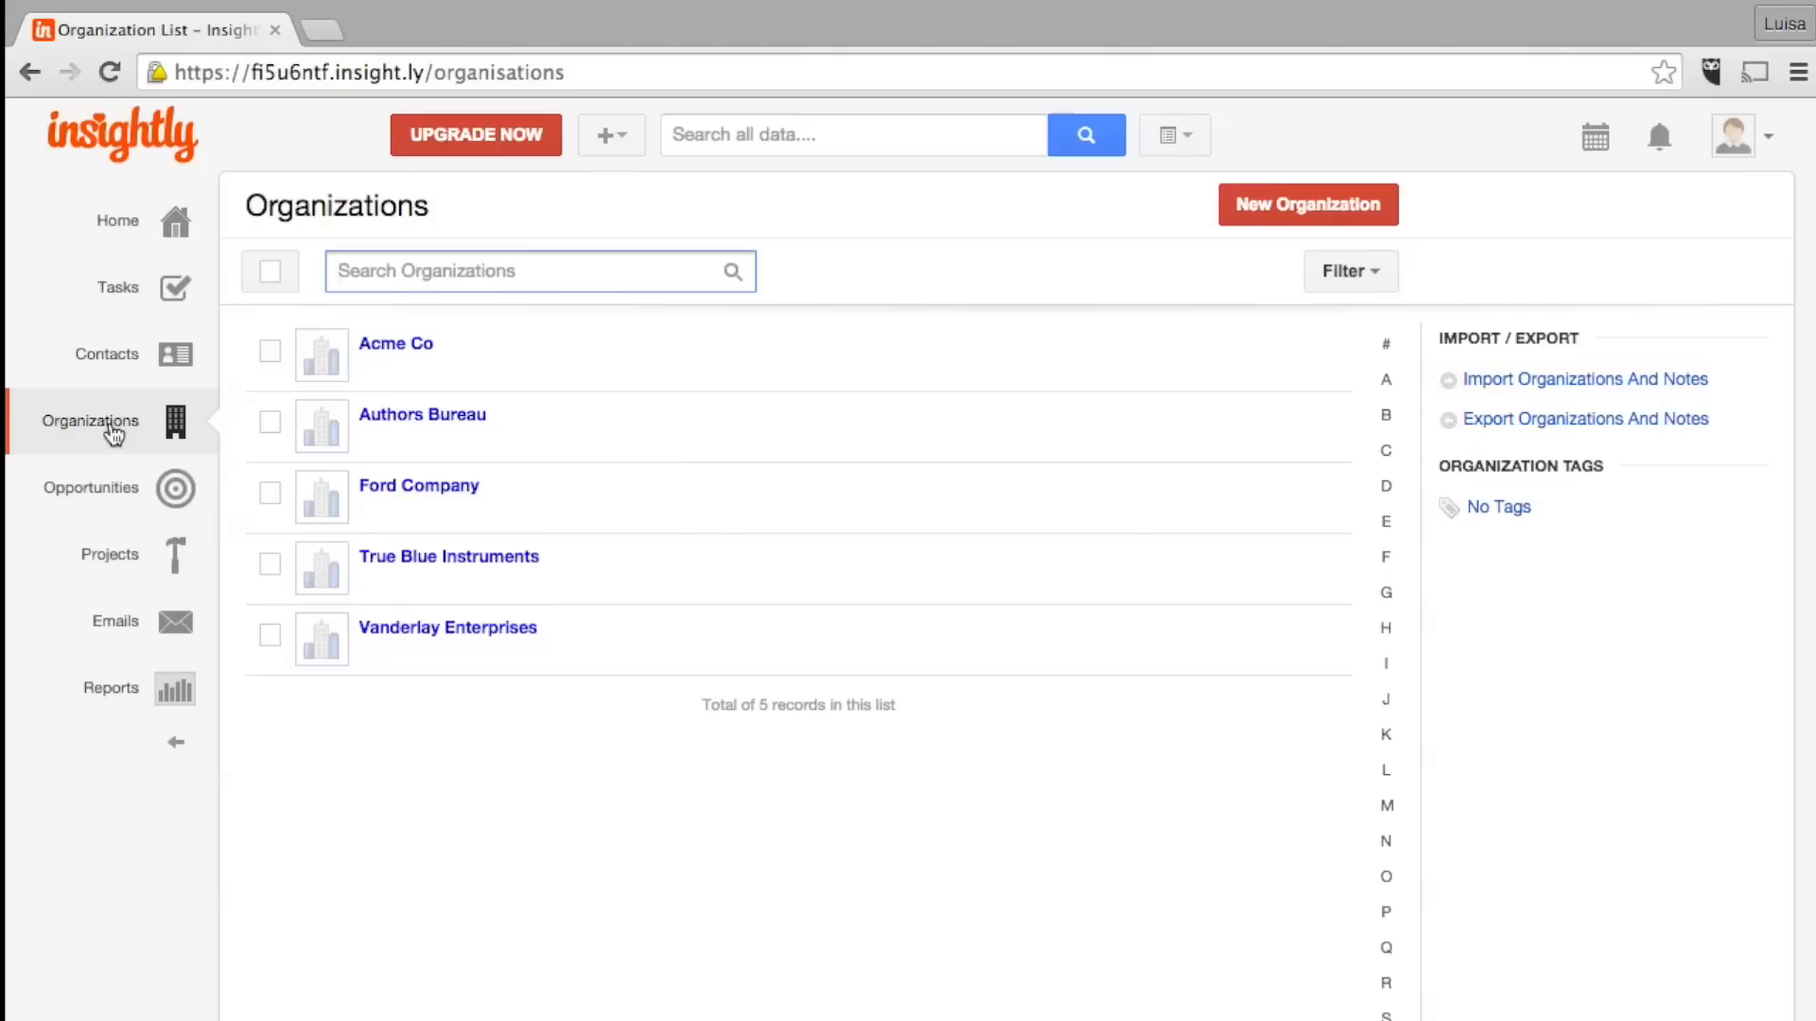
pyautogui.click(104, 355)
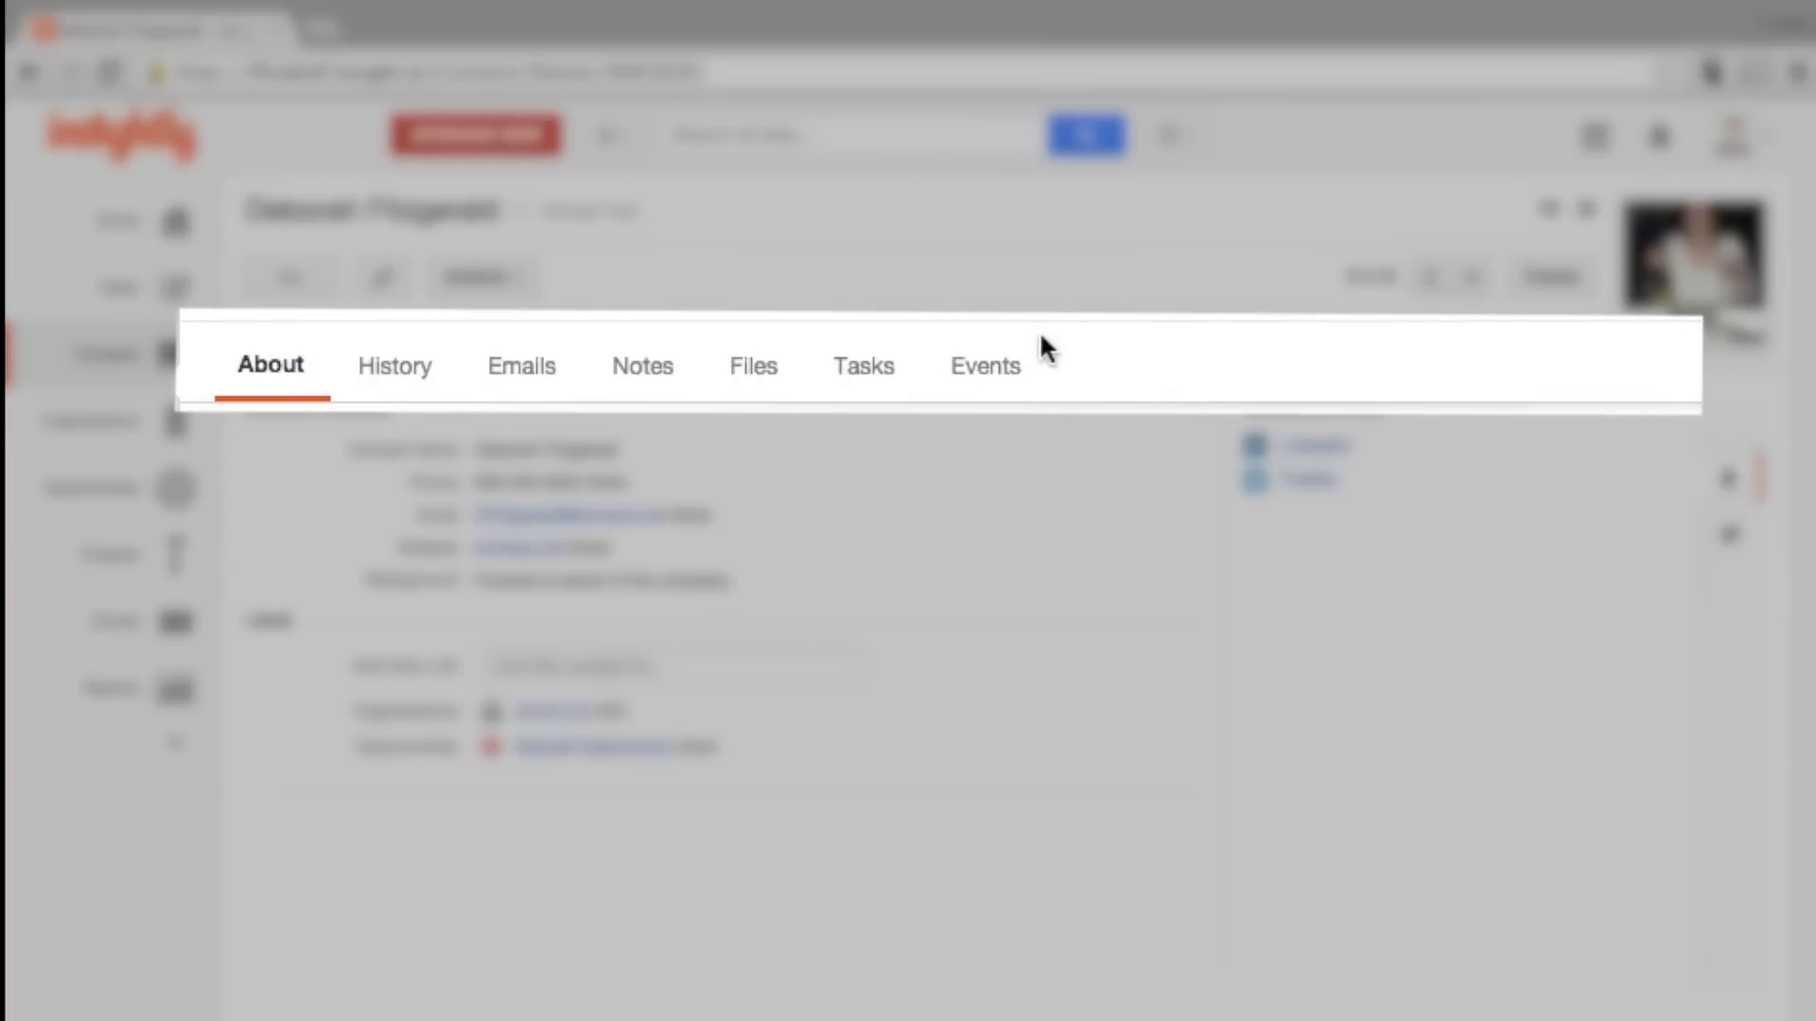
pyautogui.moveTo(1062, 359)
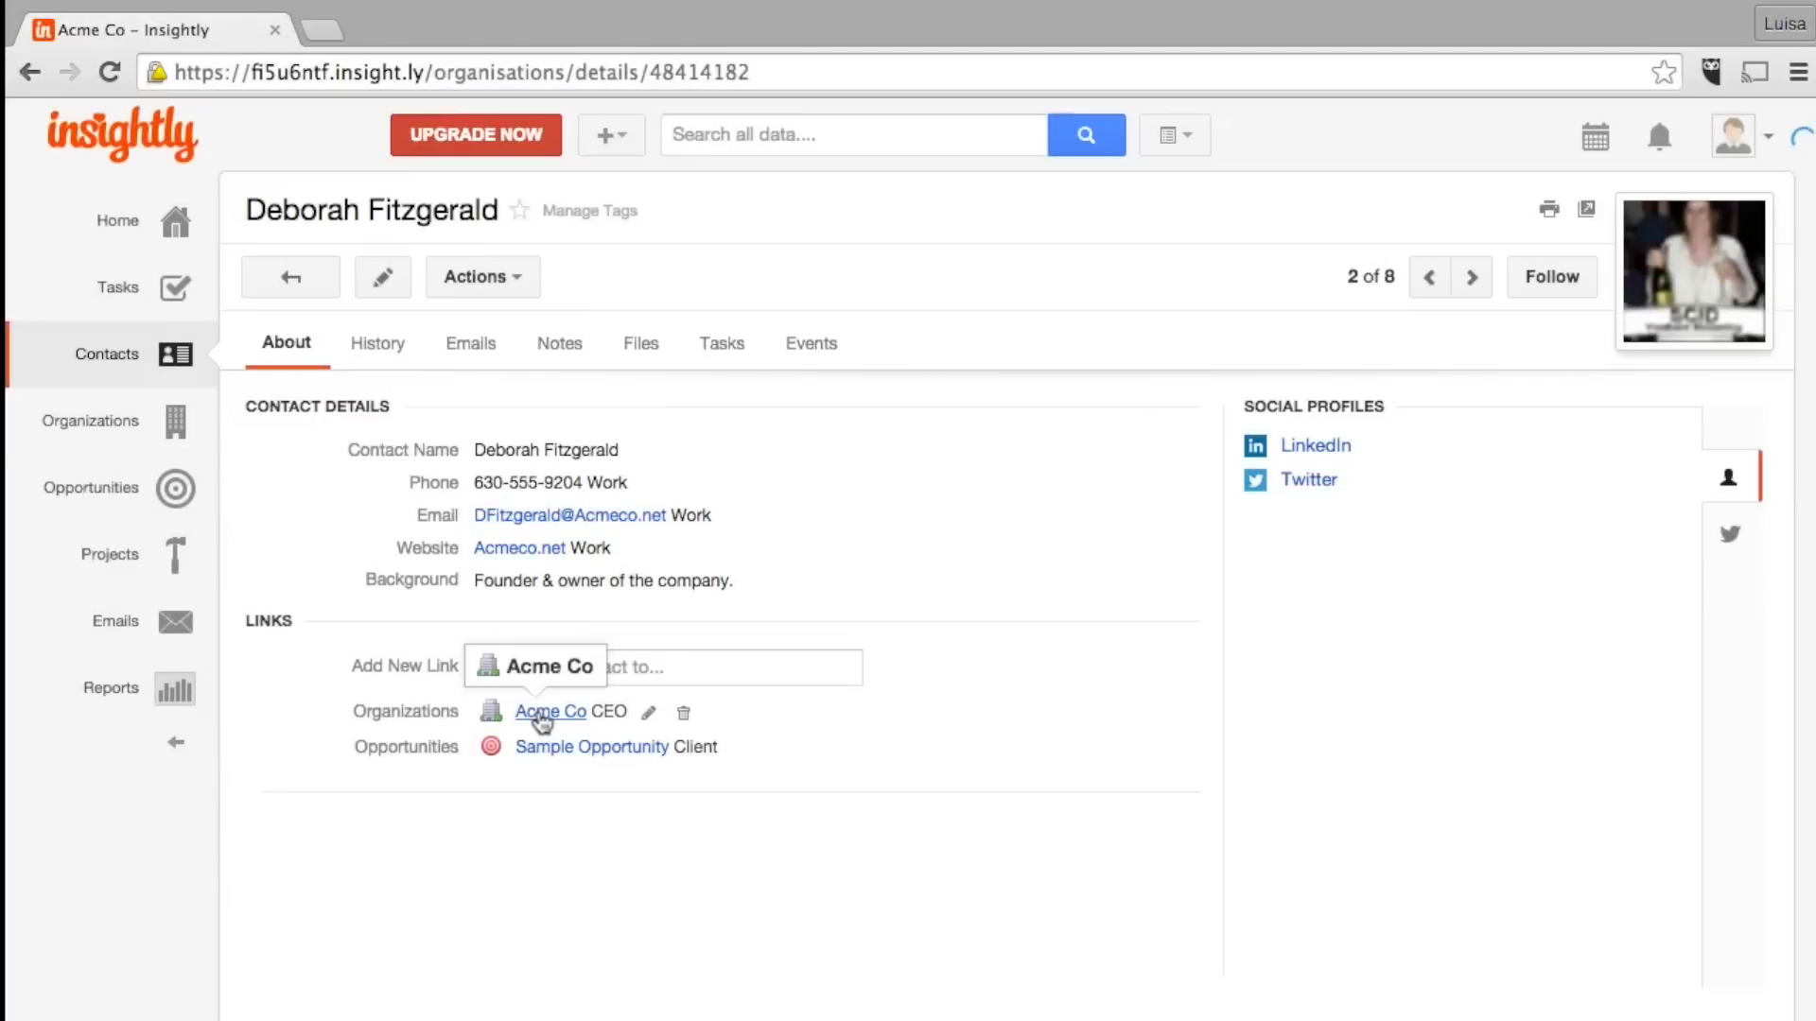
pyautogui.click(549, 711)
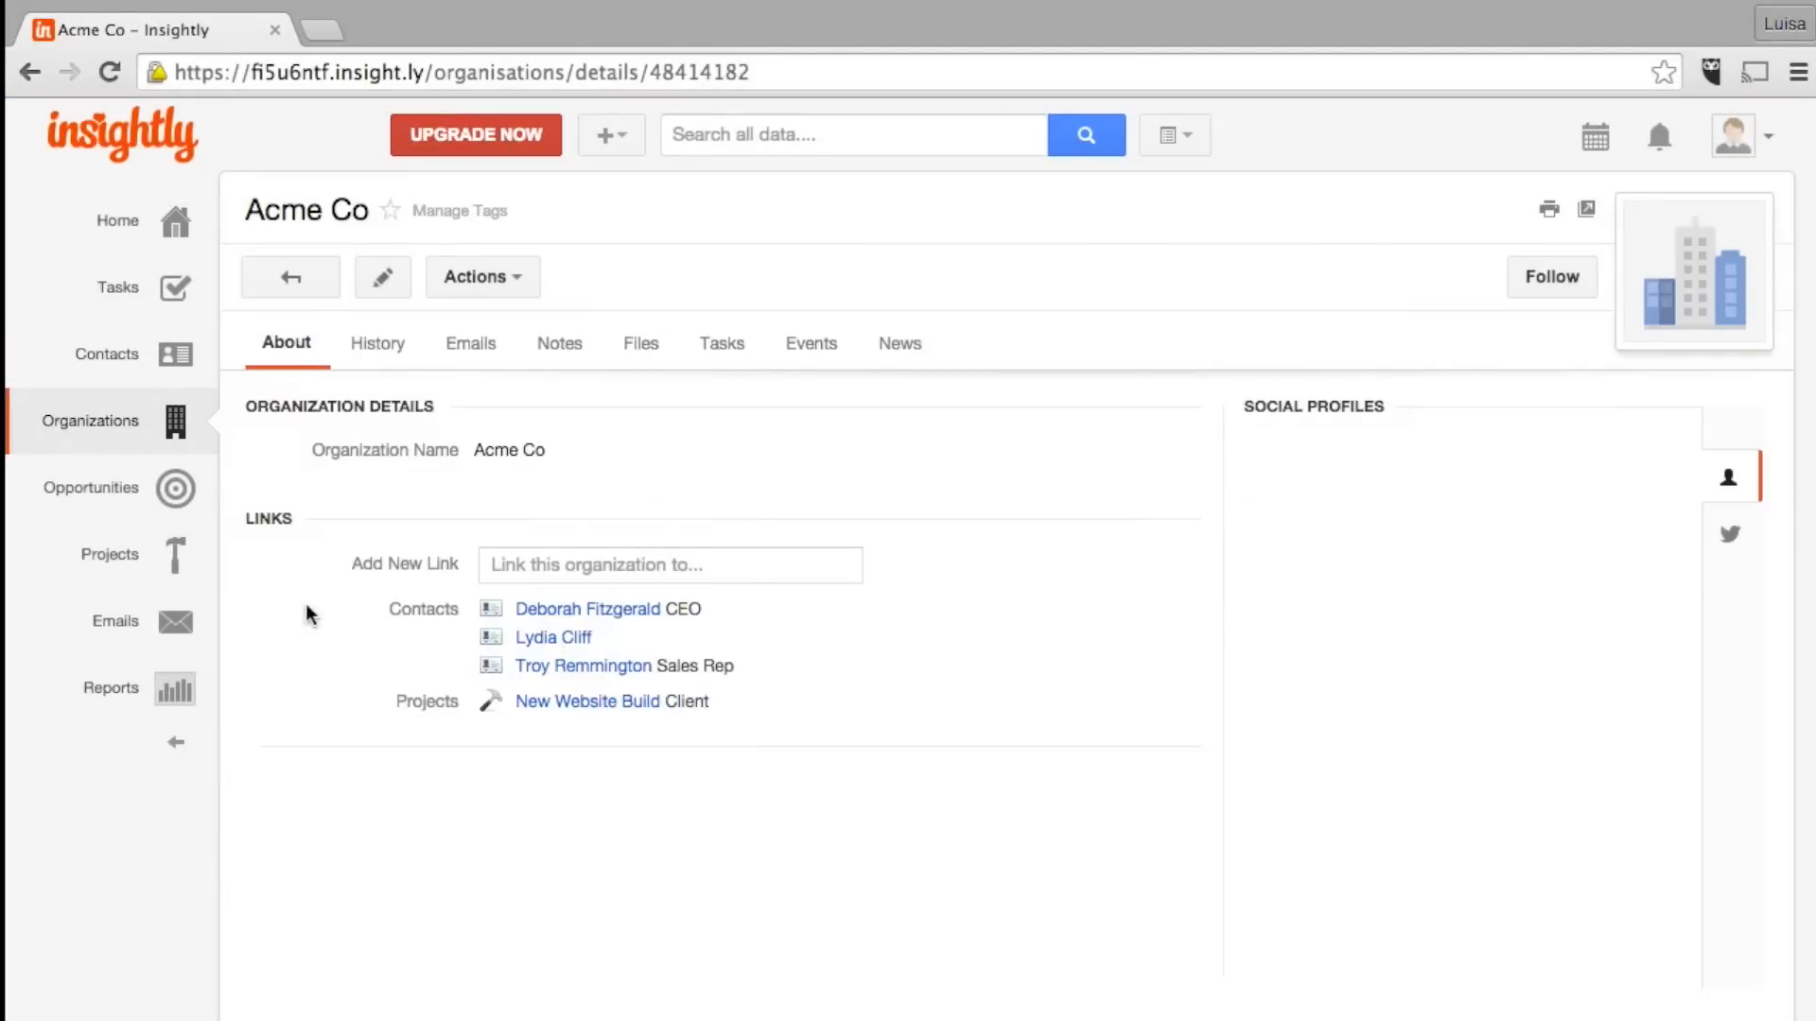
# Show the Emails page with the personal forwarding mailbox address
pyautogui.click(115, 621)
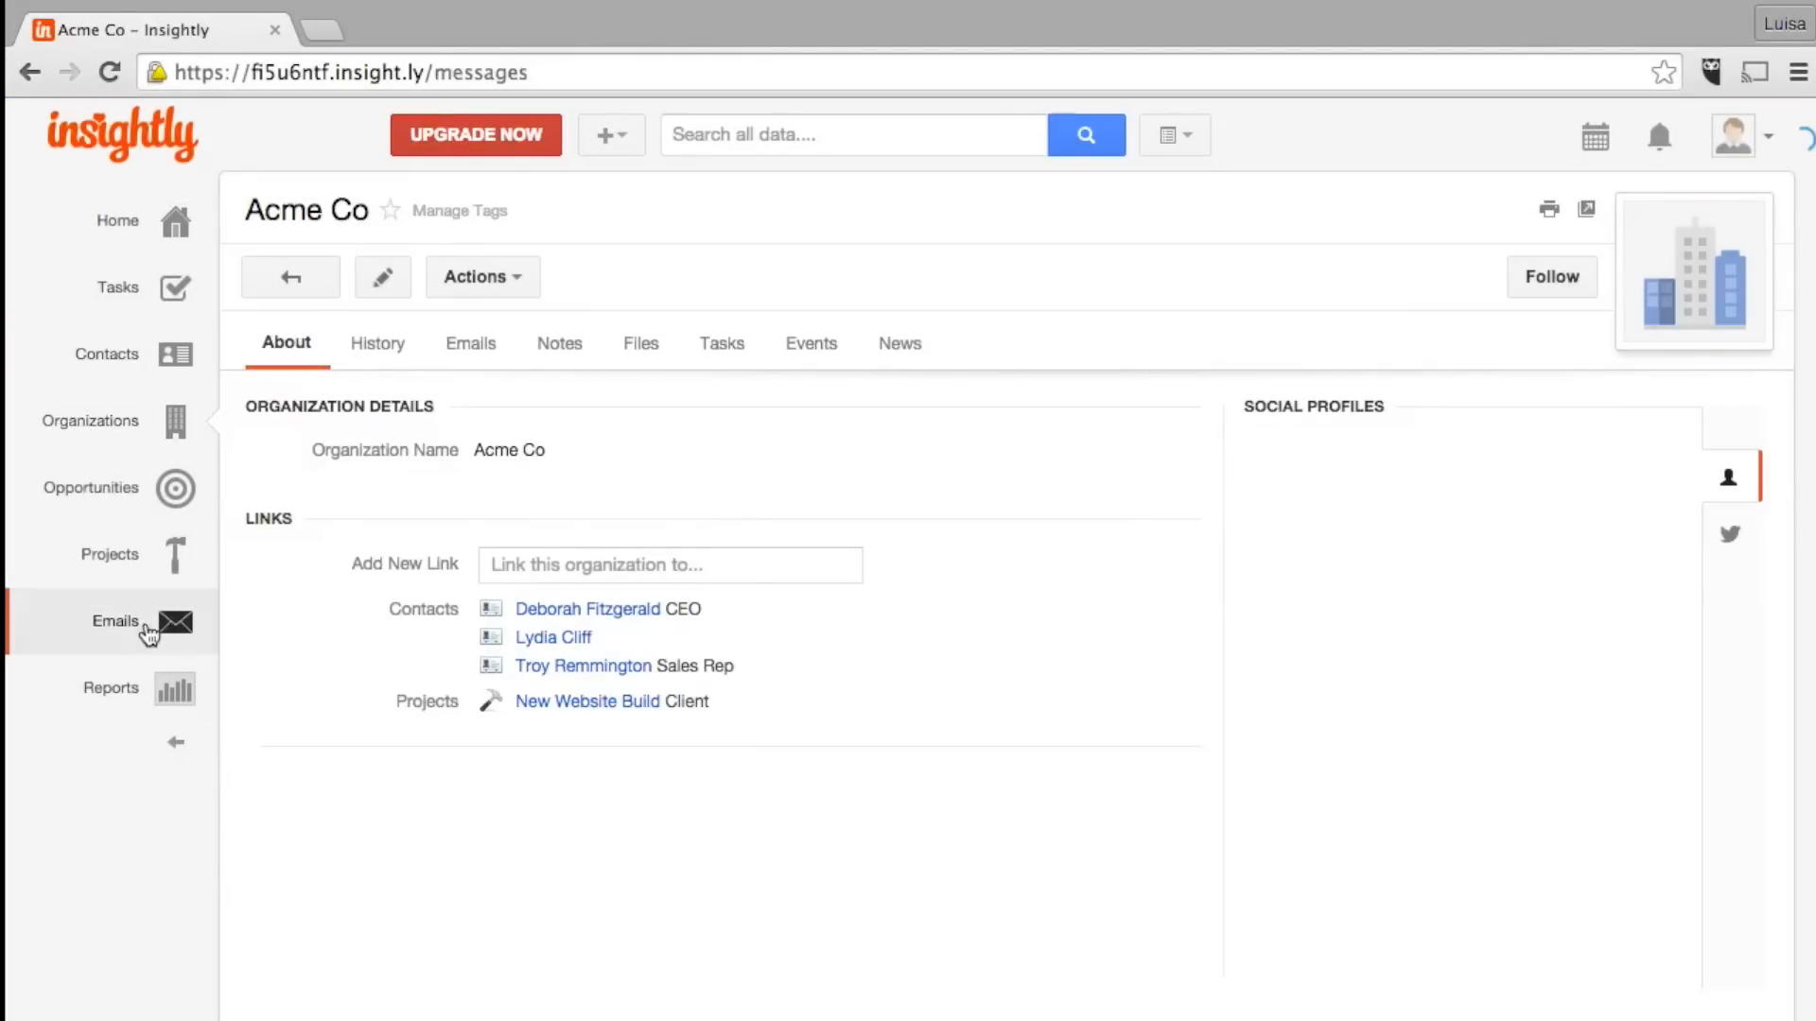
pyautogui.click(115, 620)
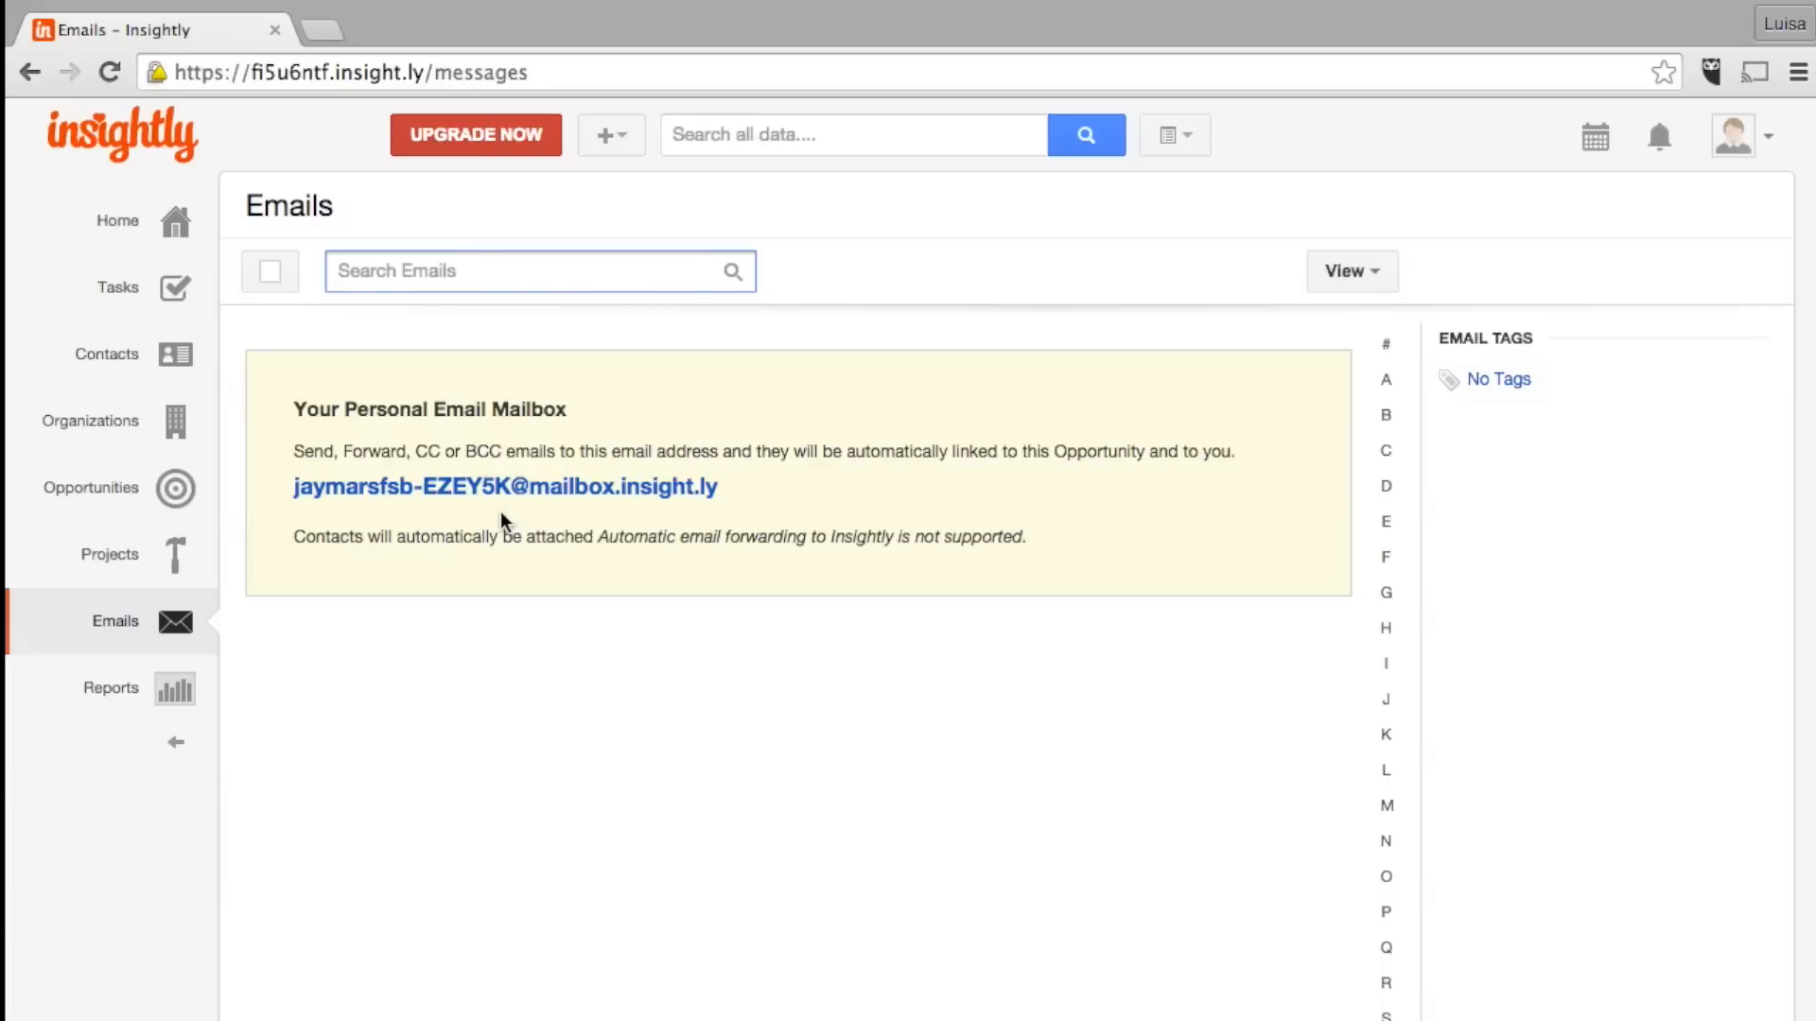
pyautogui.moveTo(504, 486)
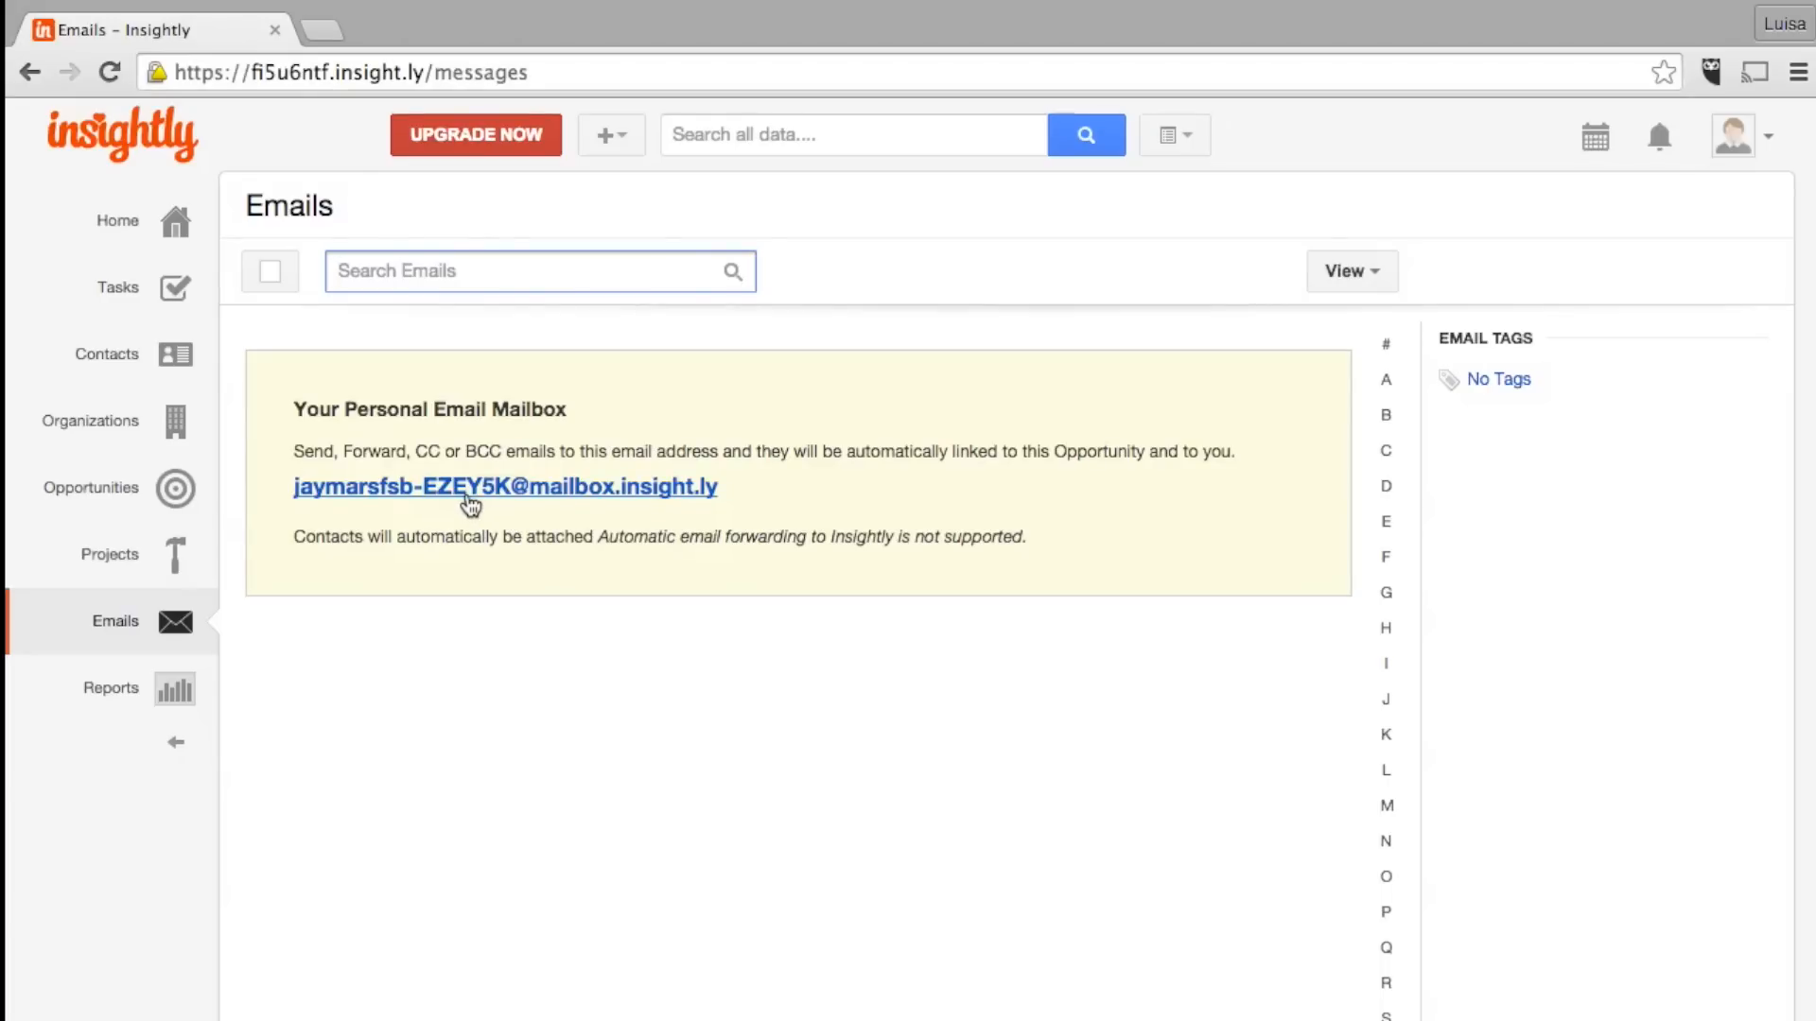
pyautogui.click(116, 287)
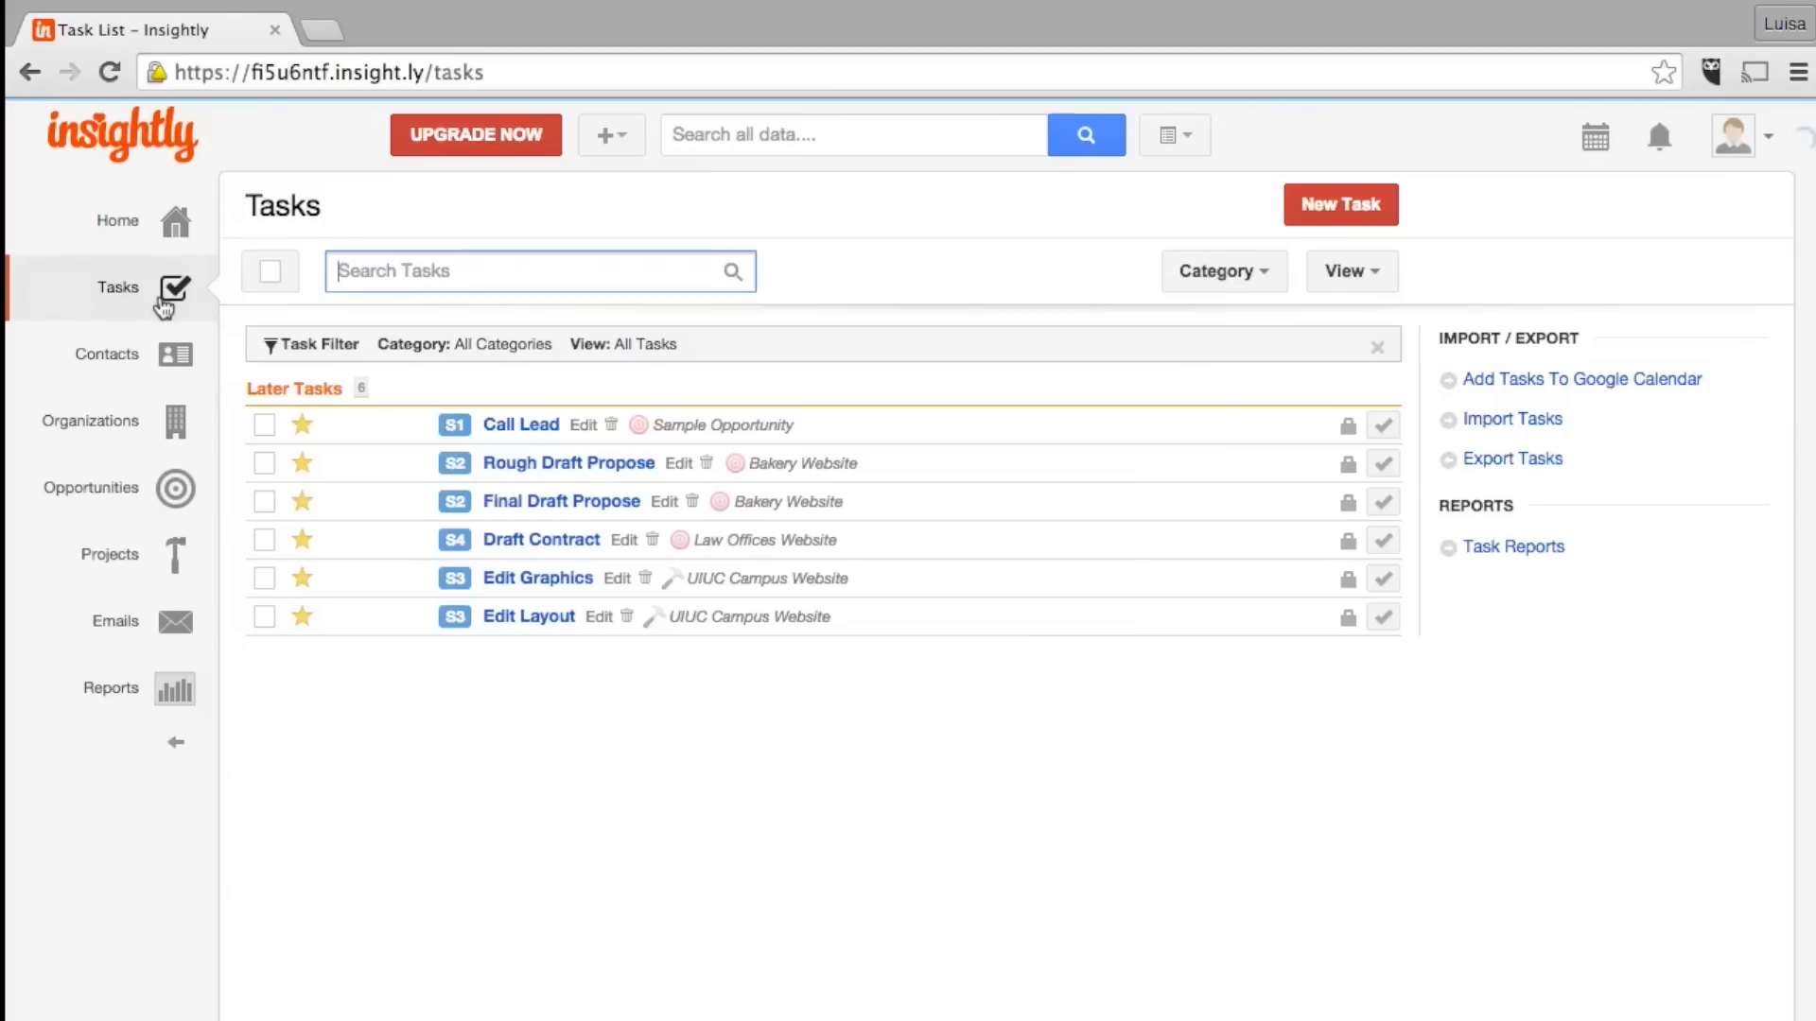
pyautogui.moveTo(1315, 330)
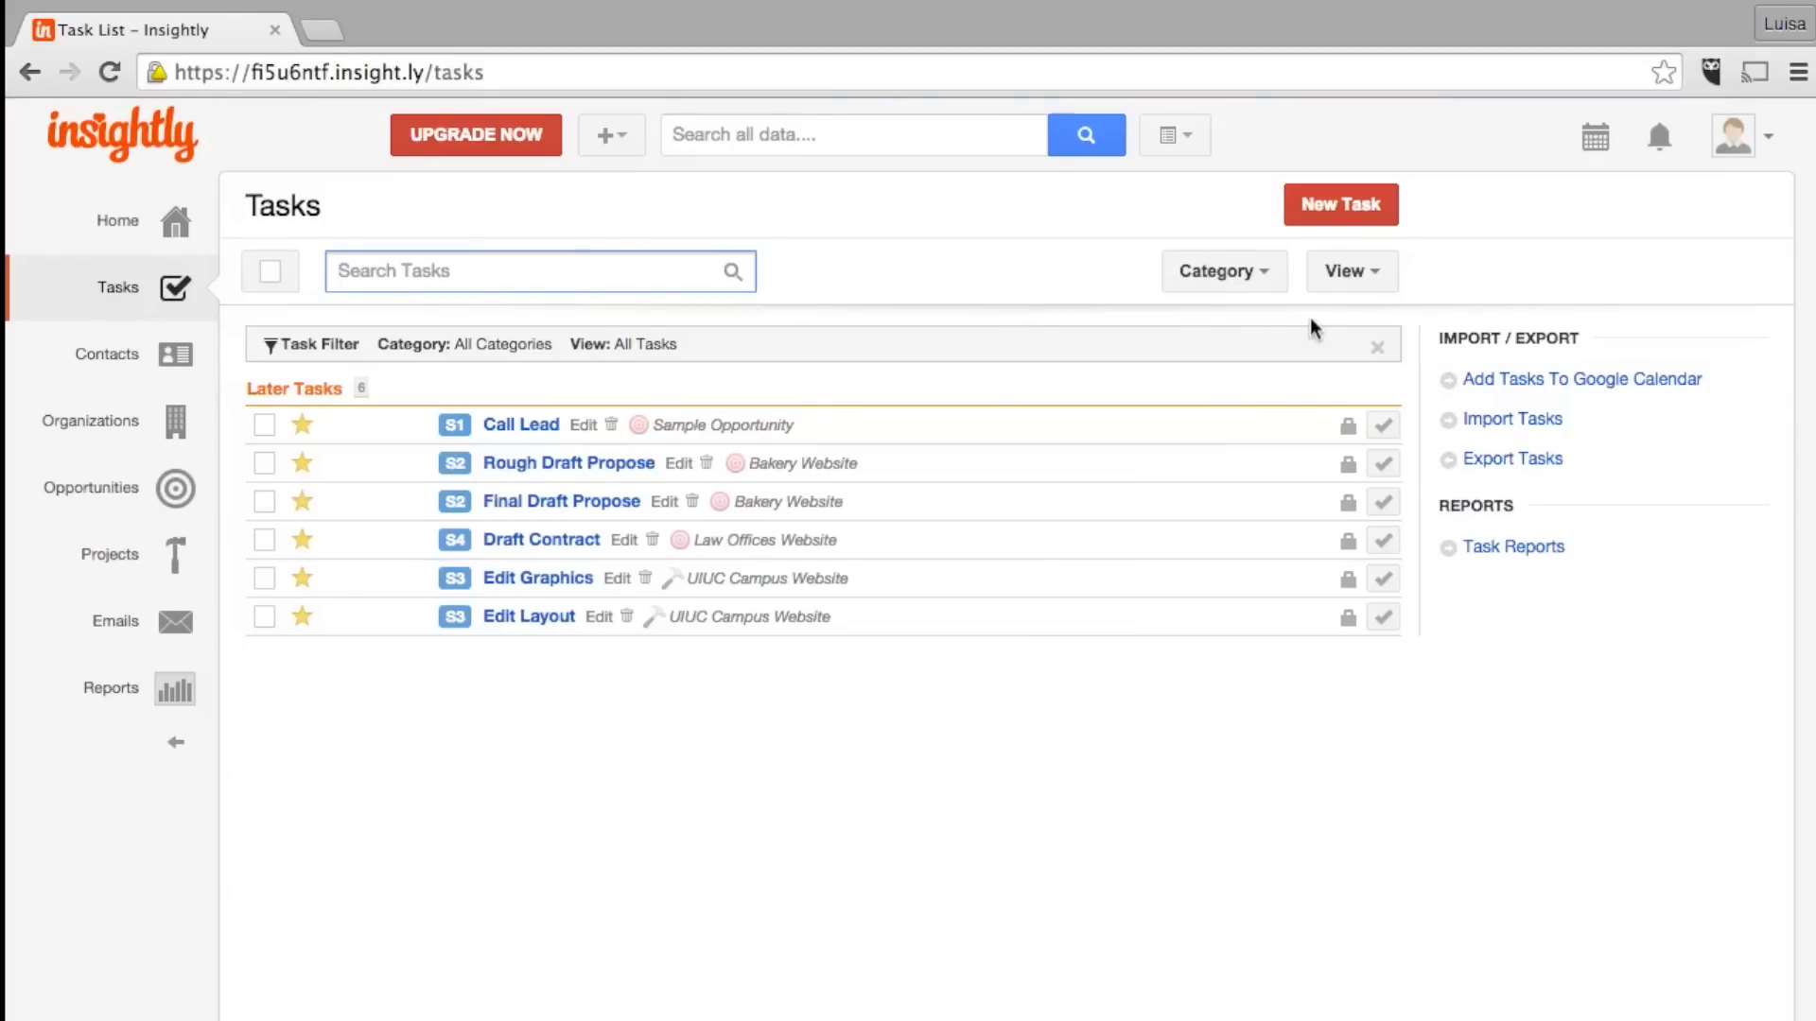
pyautogui.click(1339, 205)
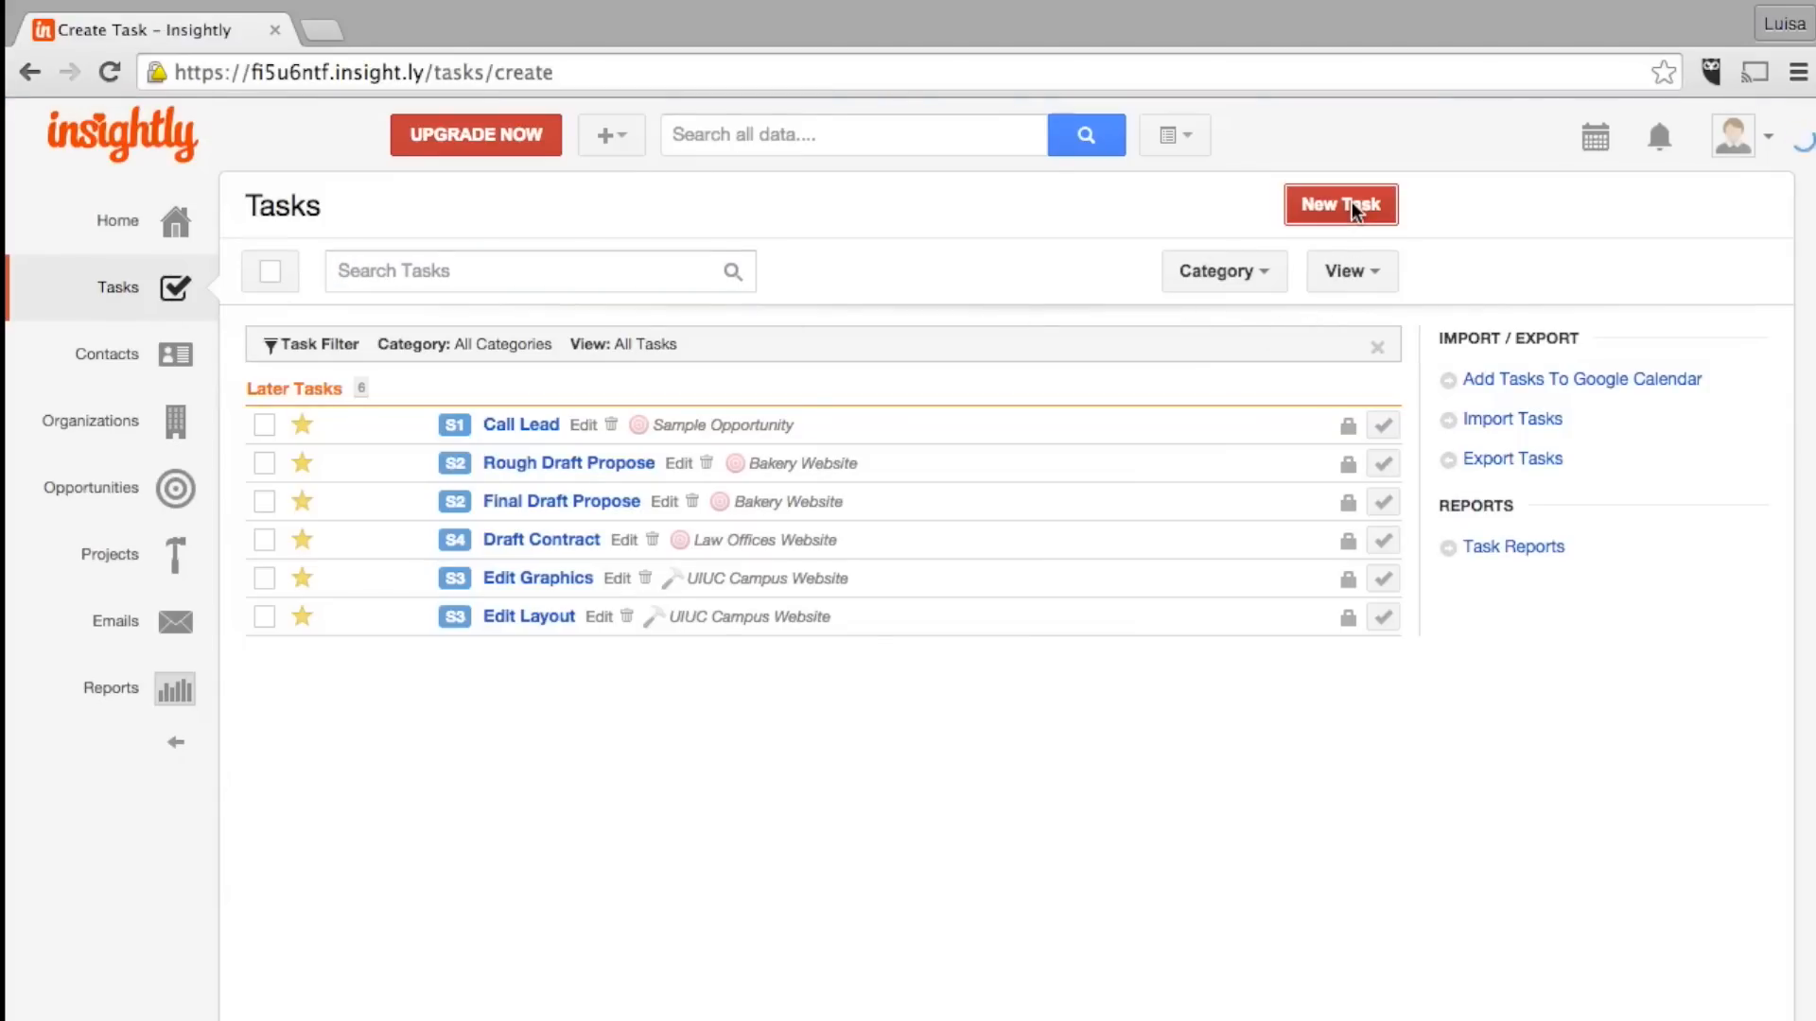
pyautogui.click(1339, 204)
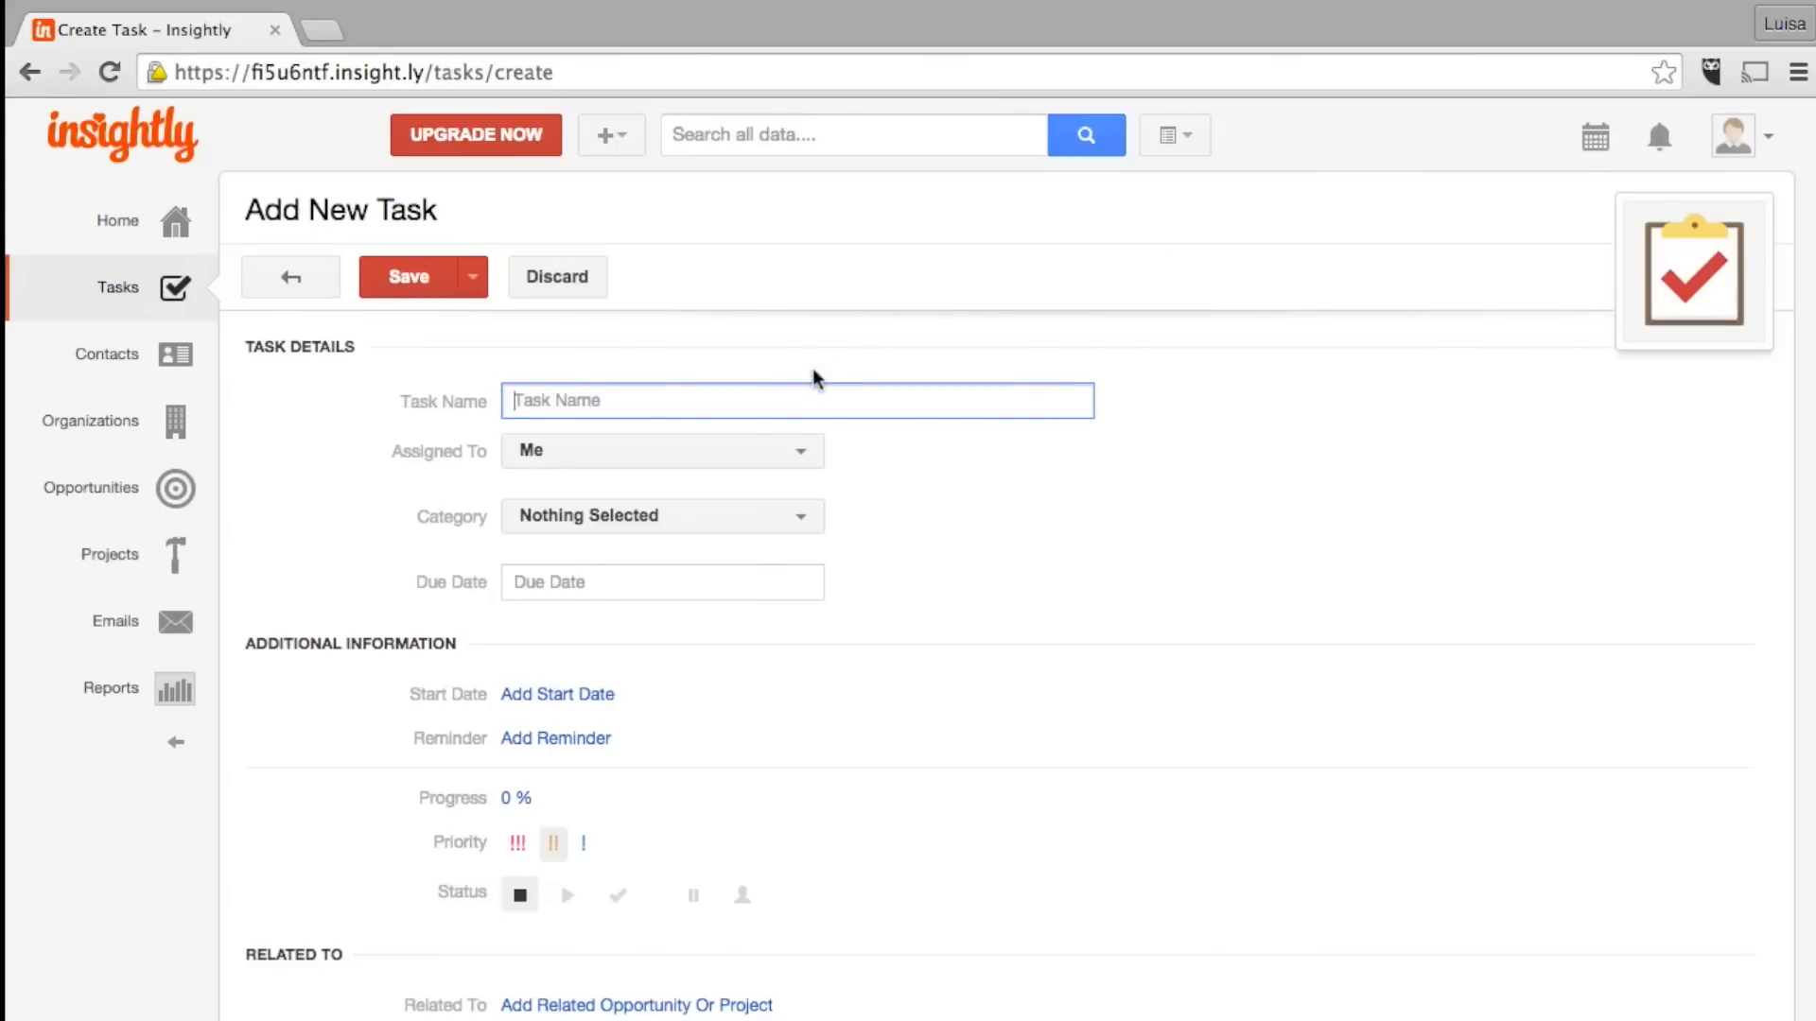
pyautogui.scroll(-3)
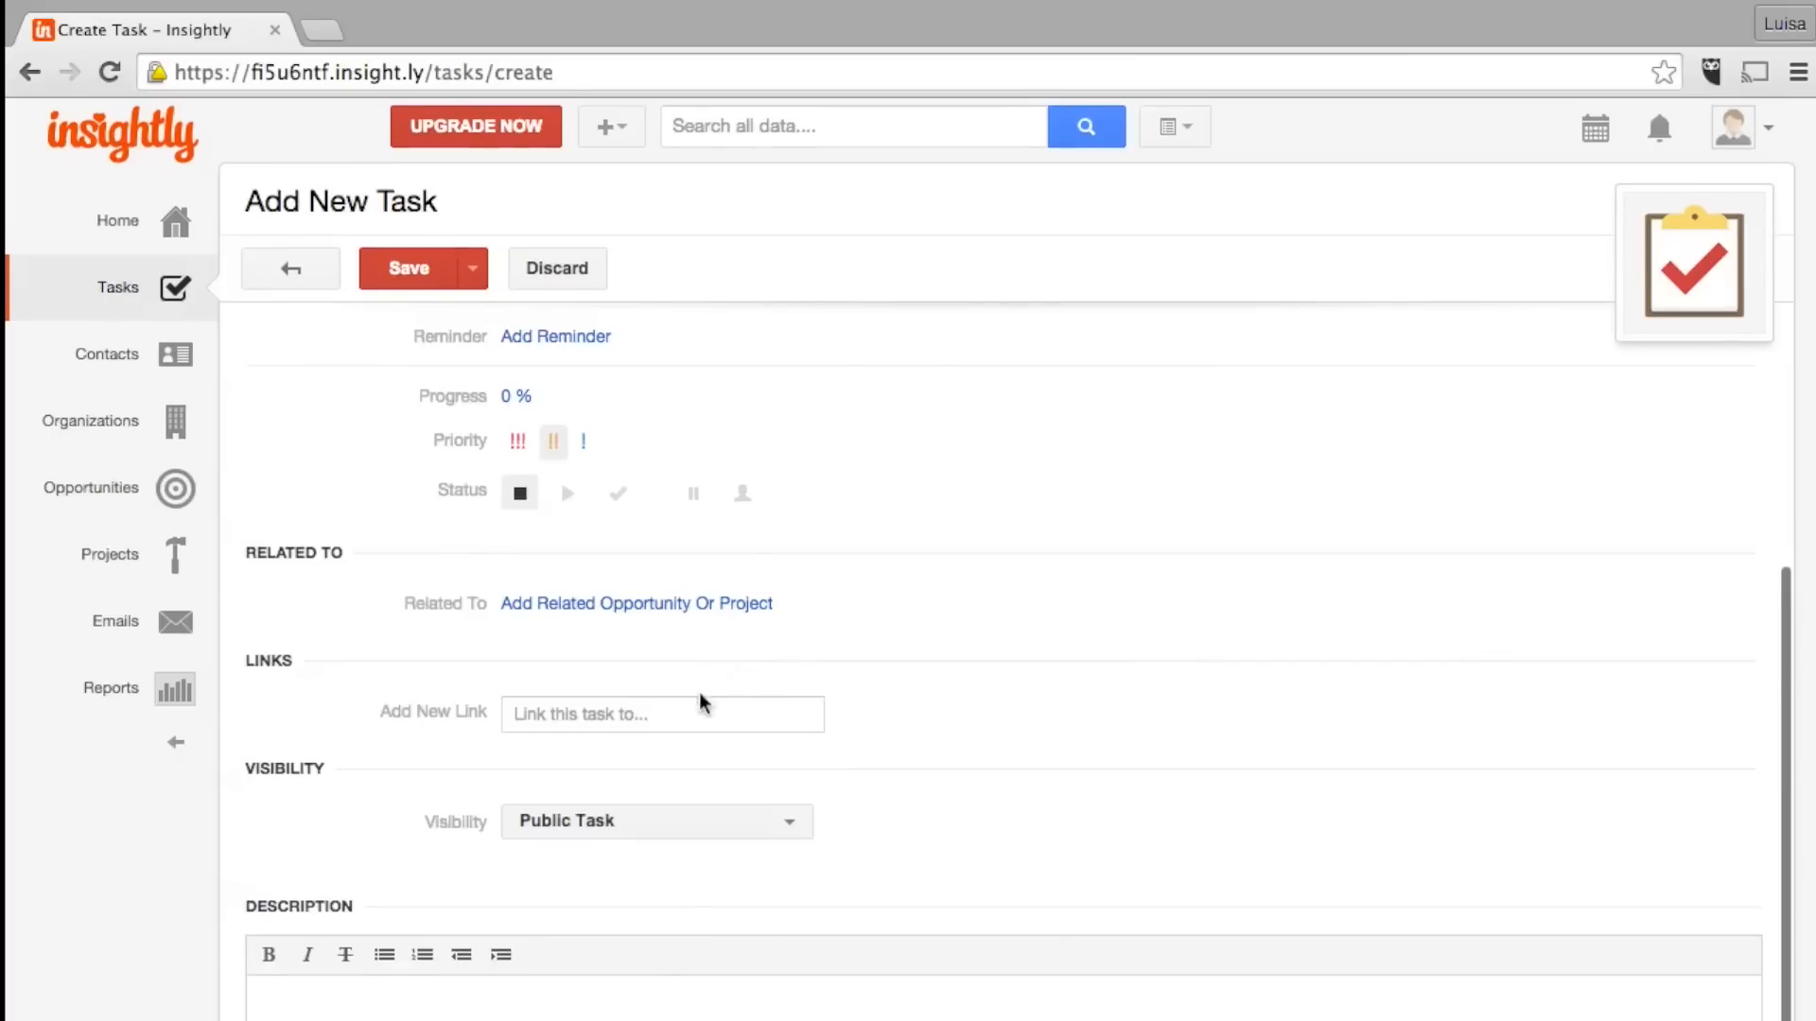
pyautogui.click(661, 713)
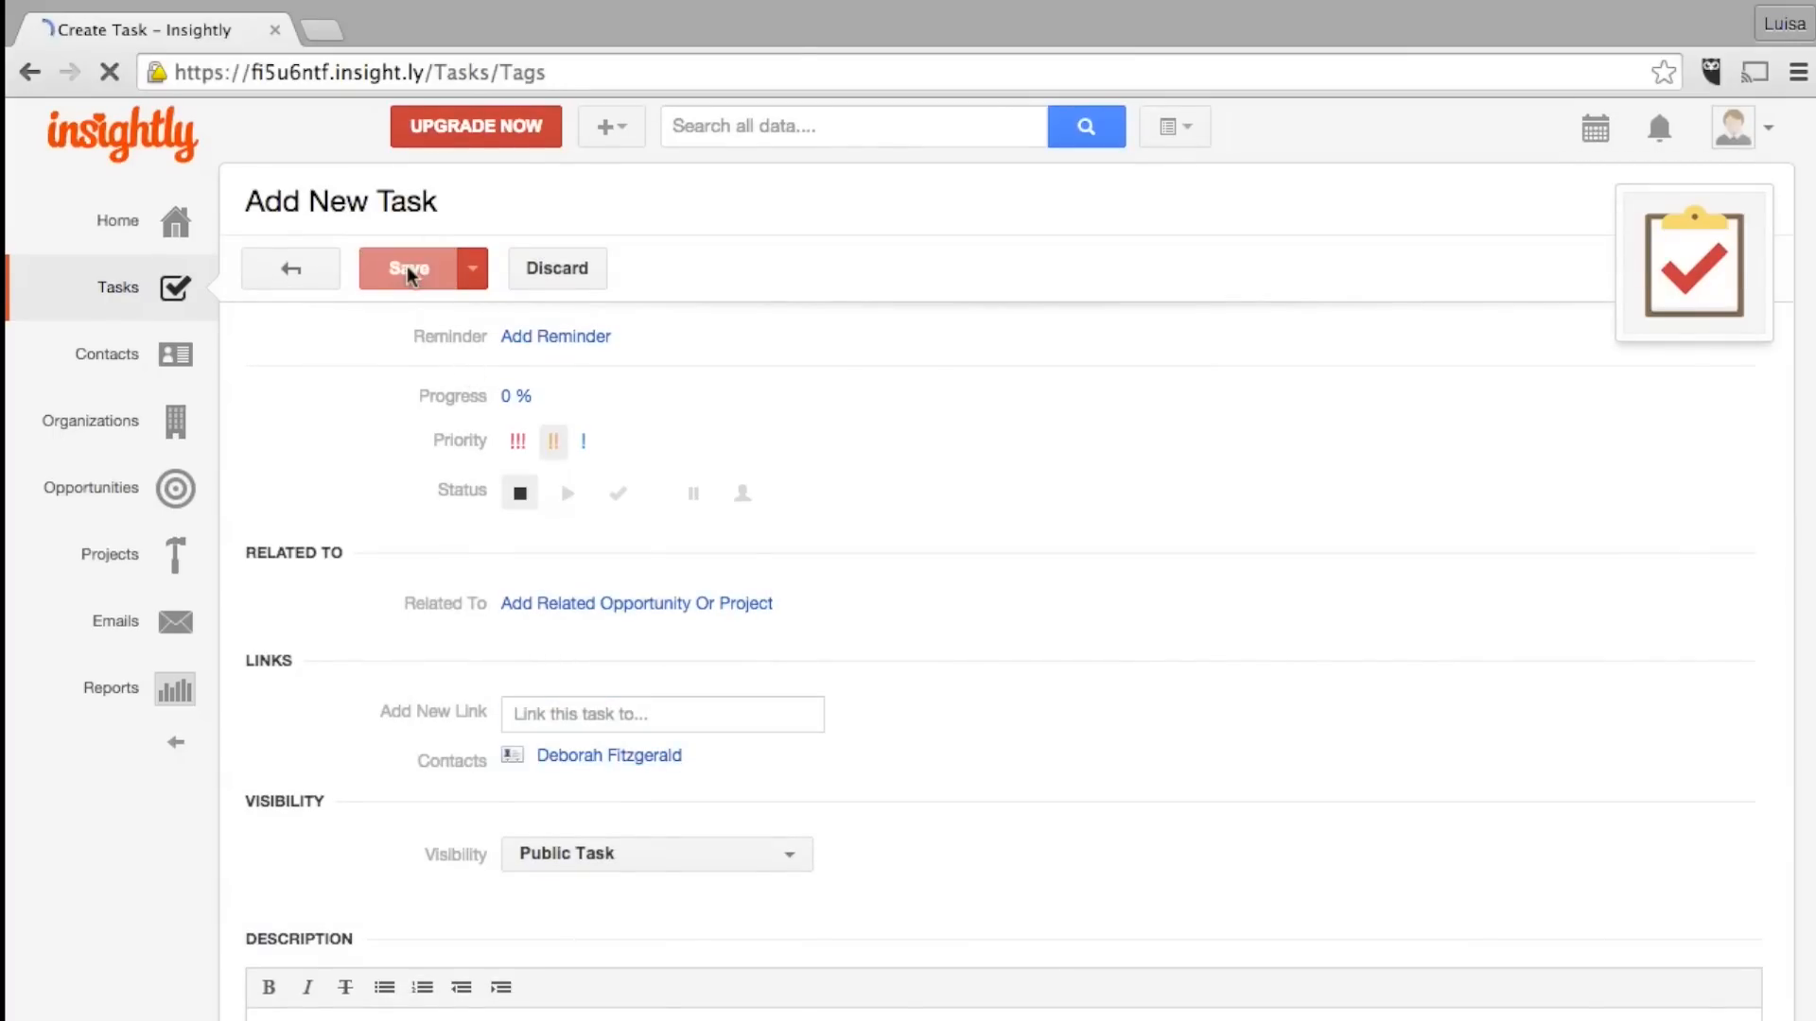
pyautogui.click(409, 267)
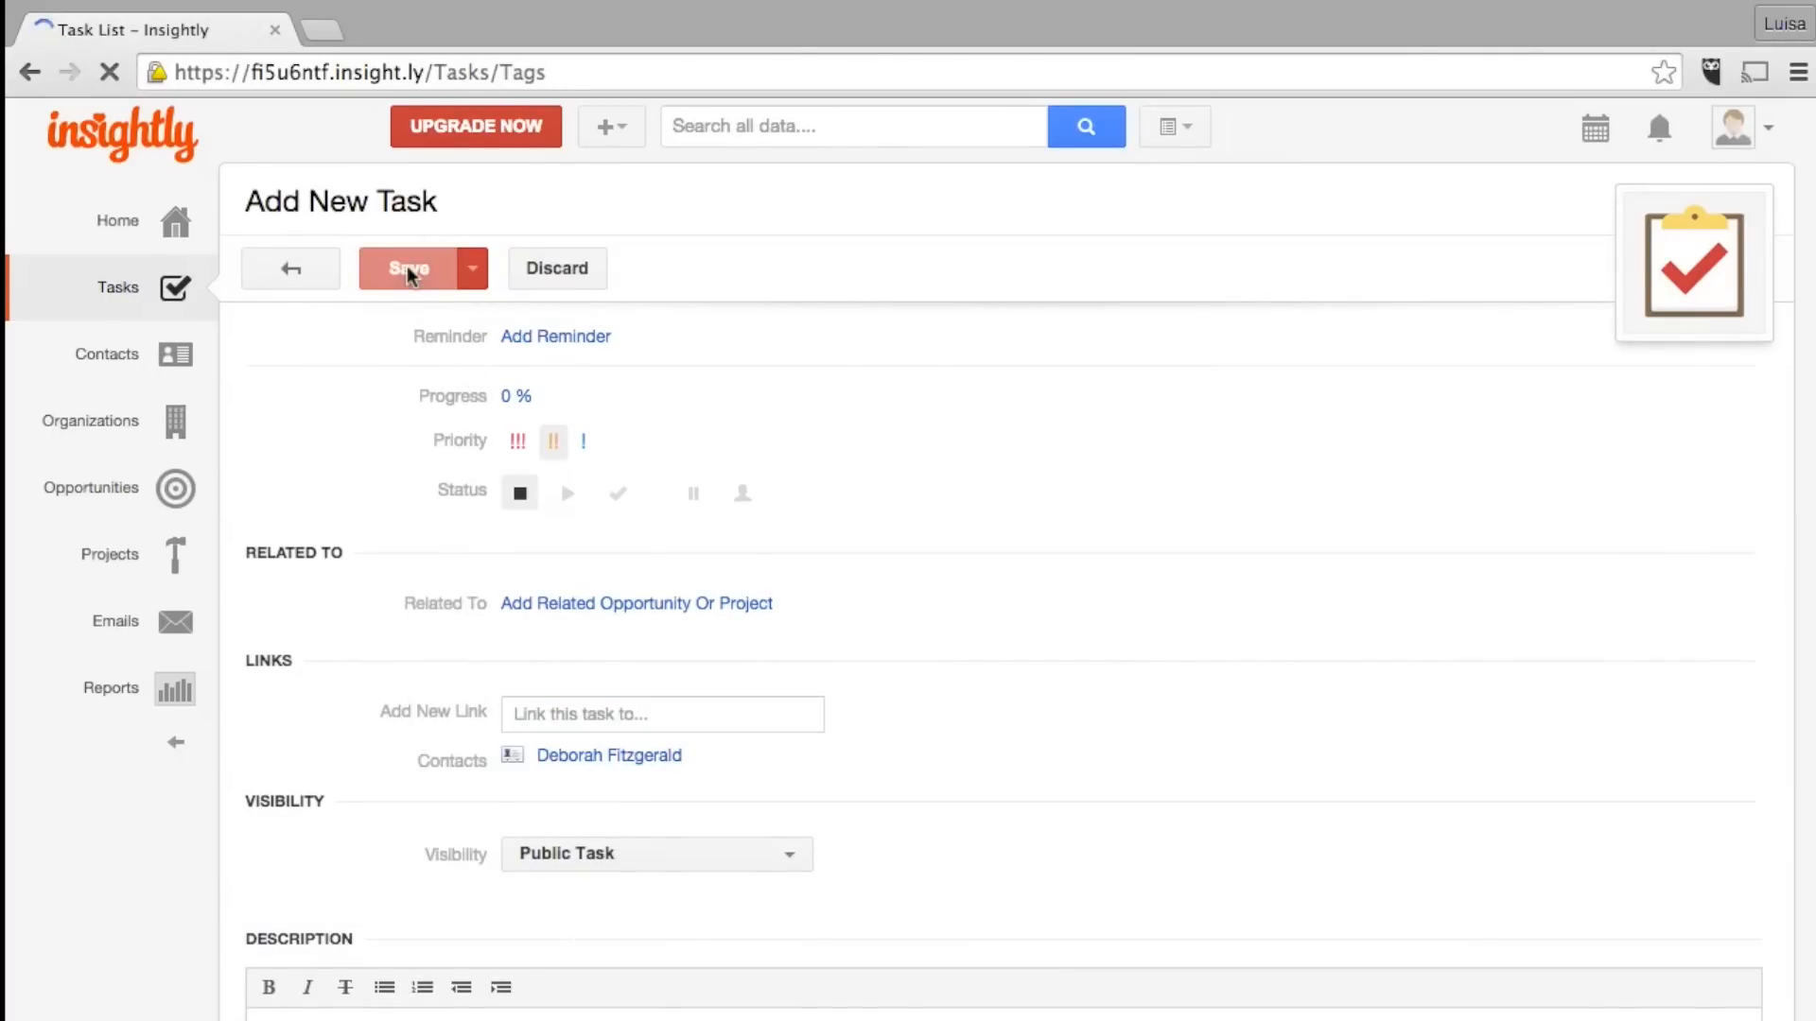
pyautogui.click(407, 268)
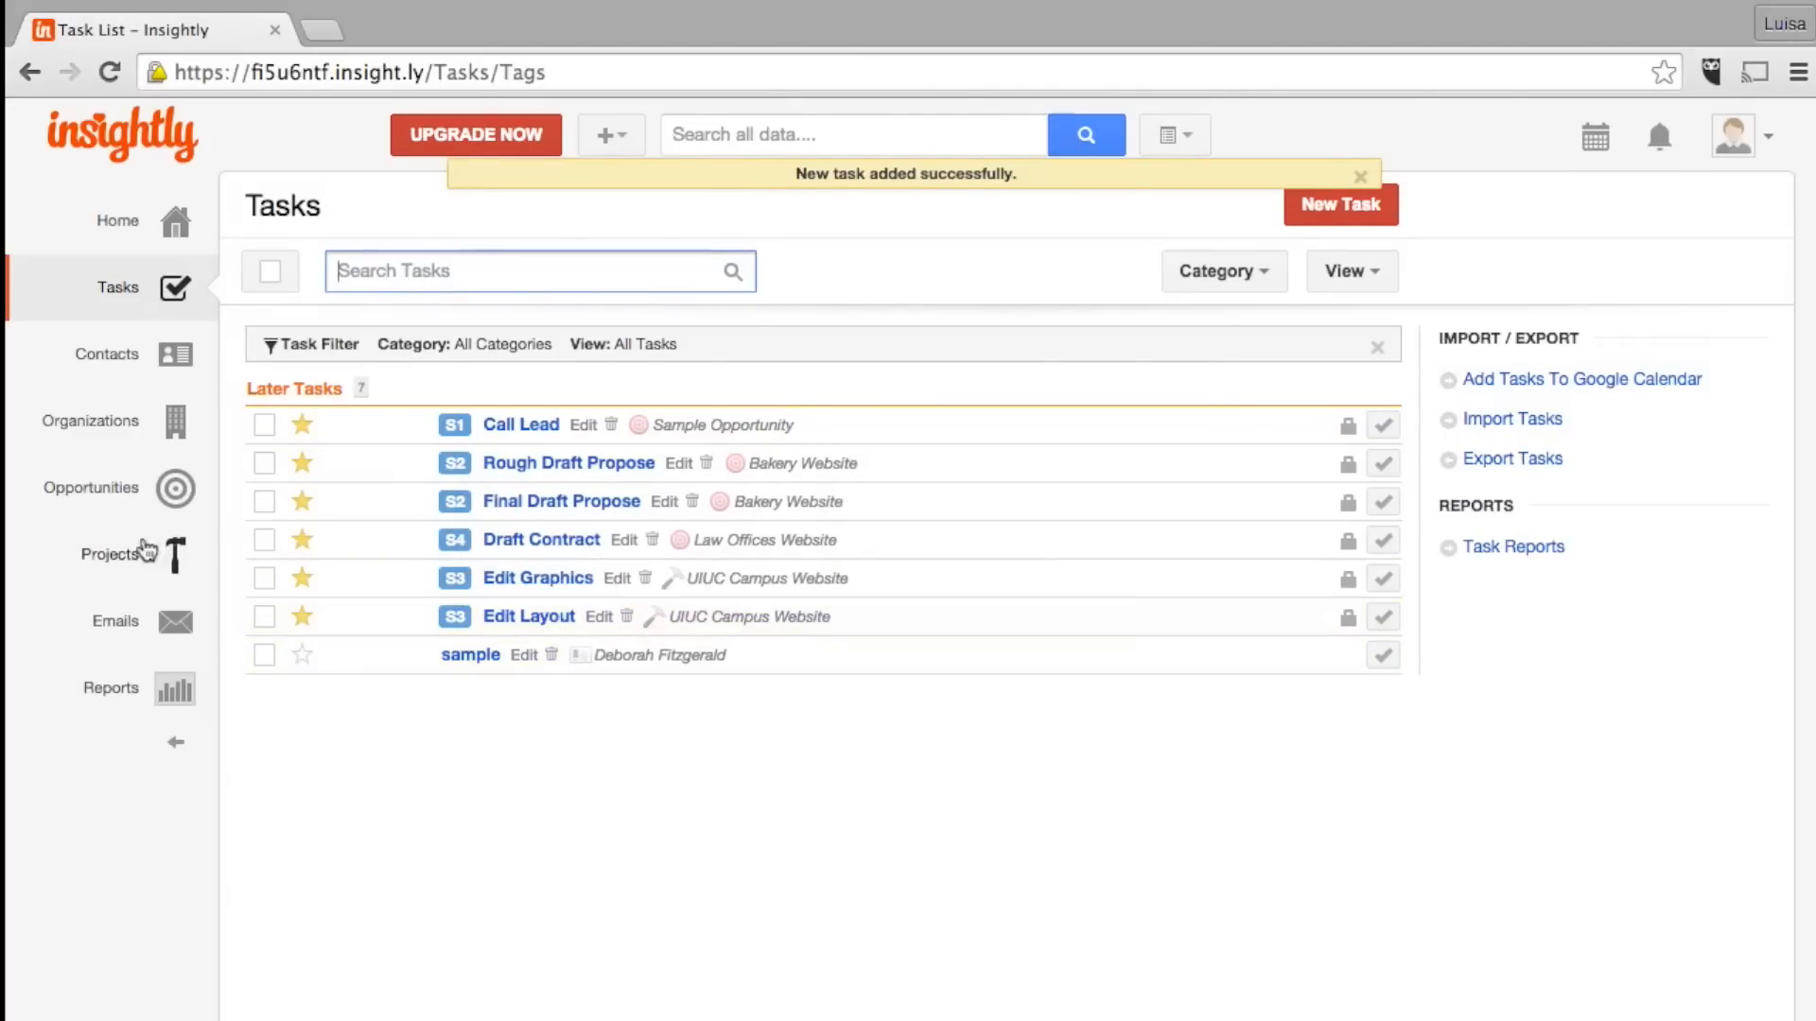
# Open Sample Opportunity, enter 'Acme Co' as a new link, and cancel the stage change
pyautogui.click(88, 488)
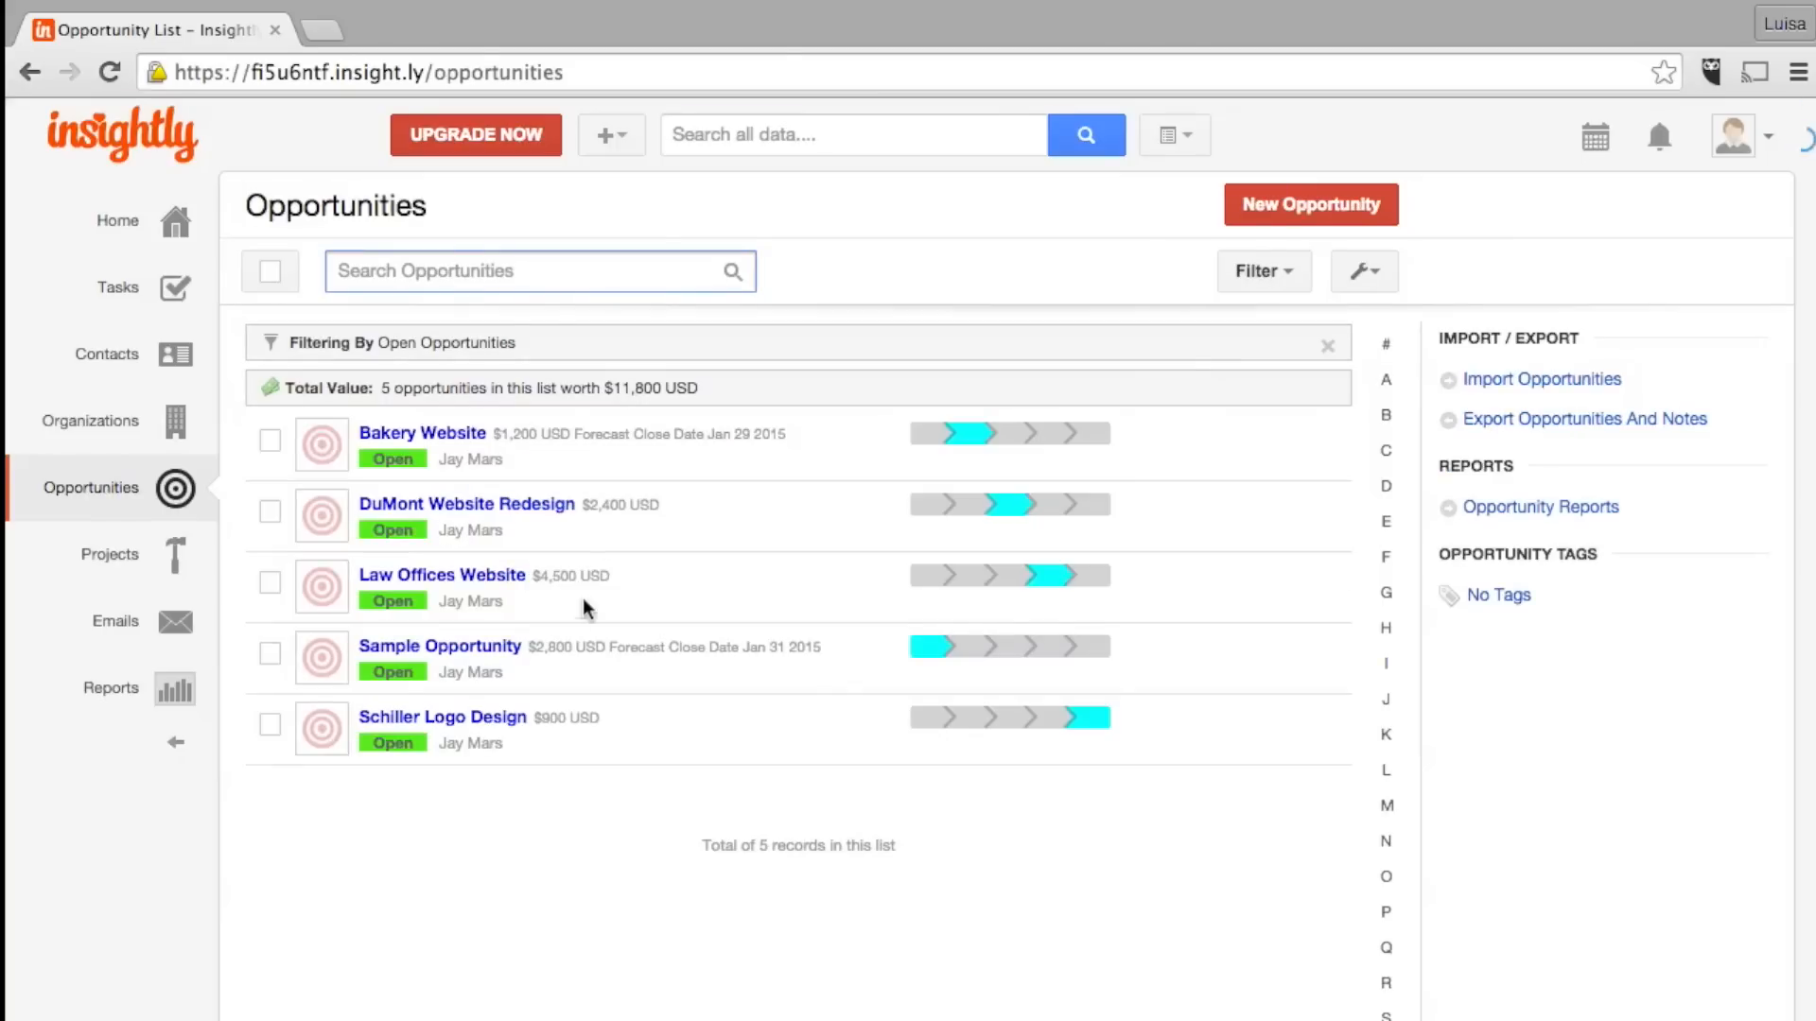
pyautogui.click(438, 644)
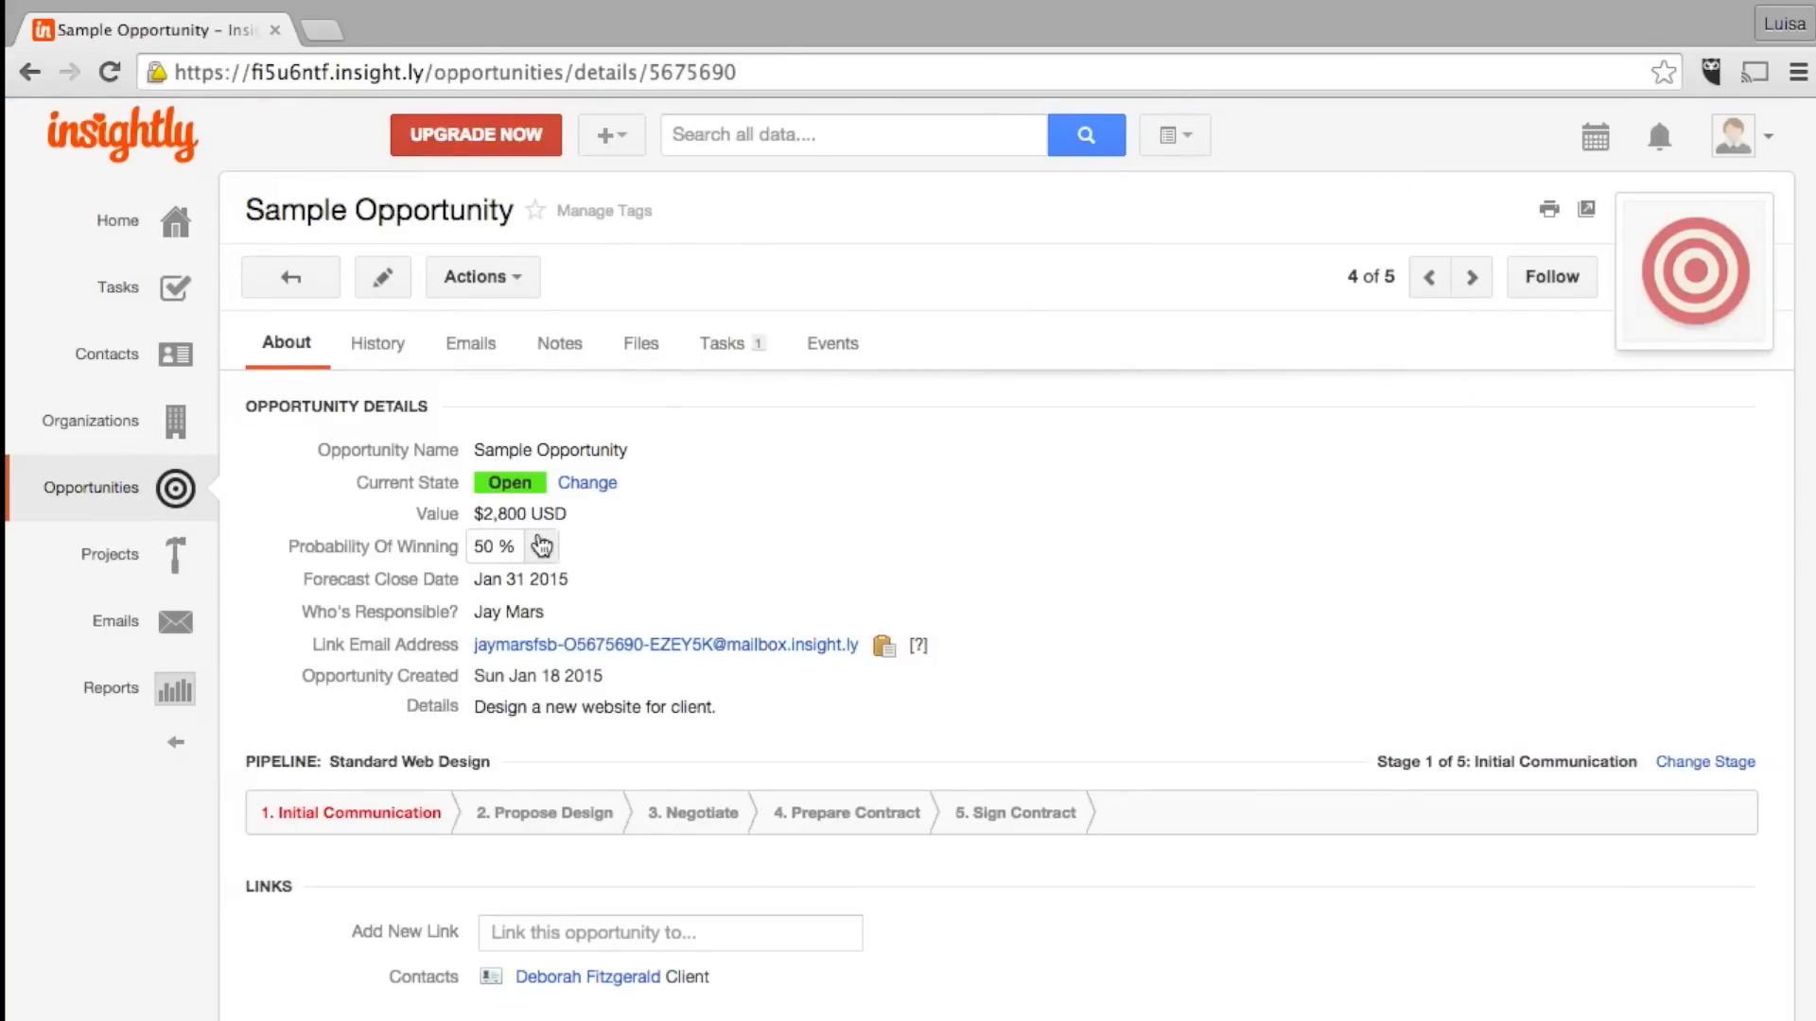
pyautogui.click(669, 924)
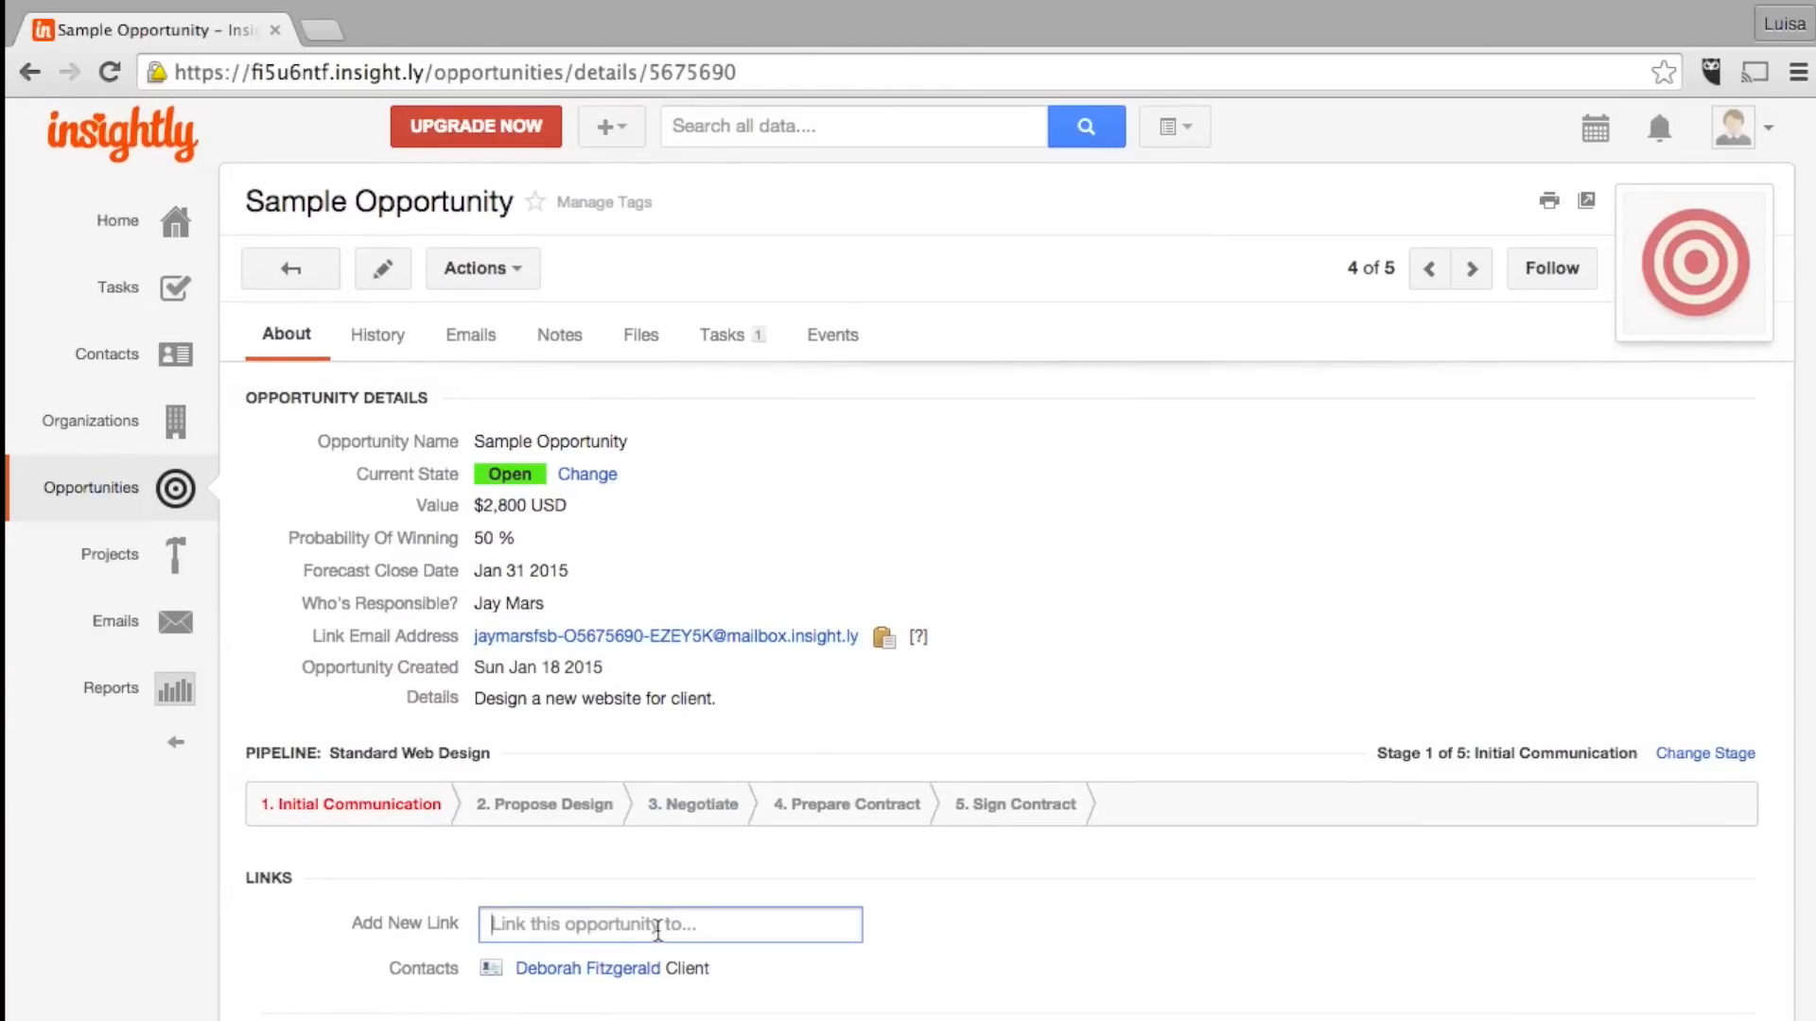
pyautogui.write('Acme Co')
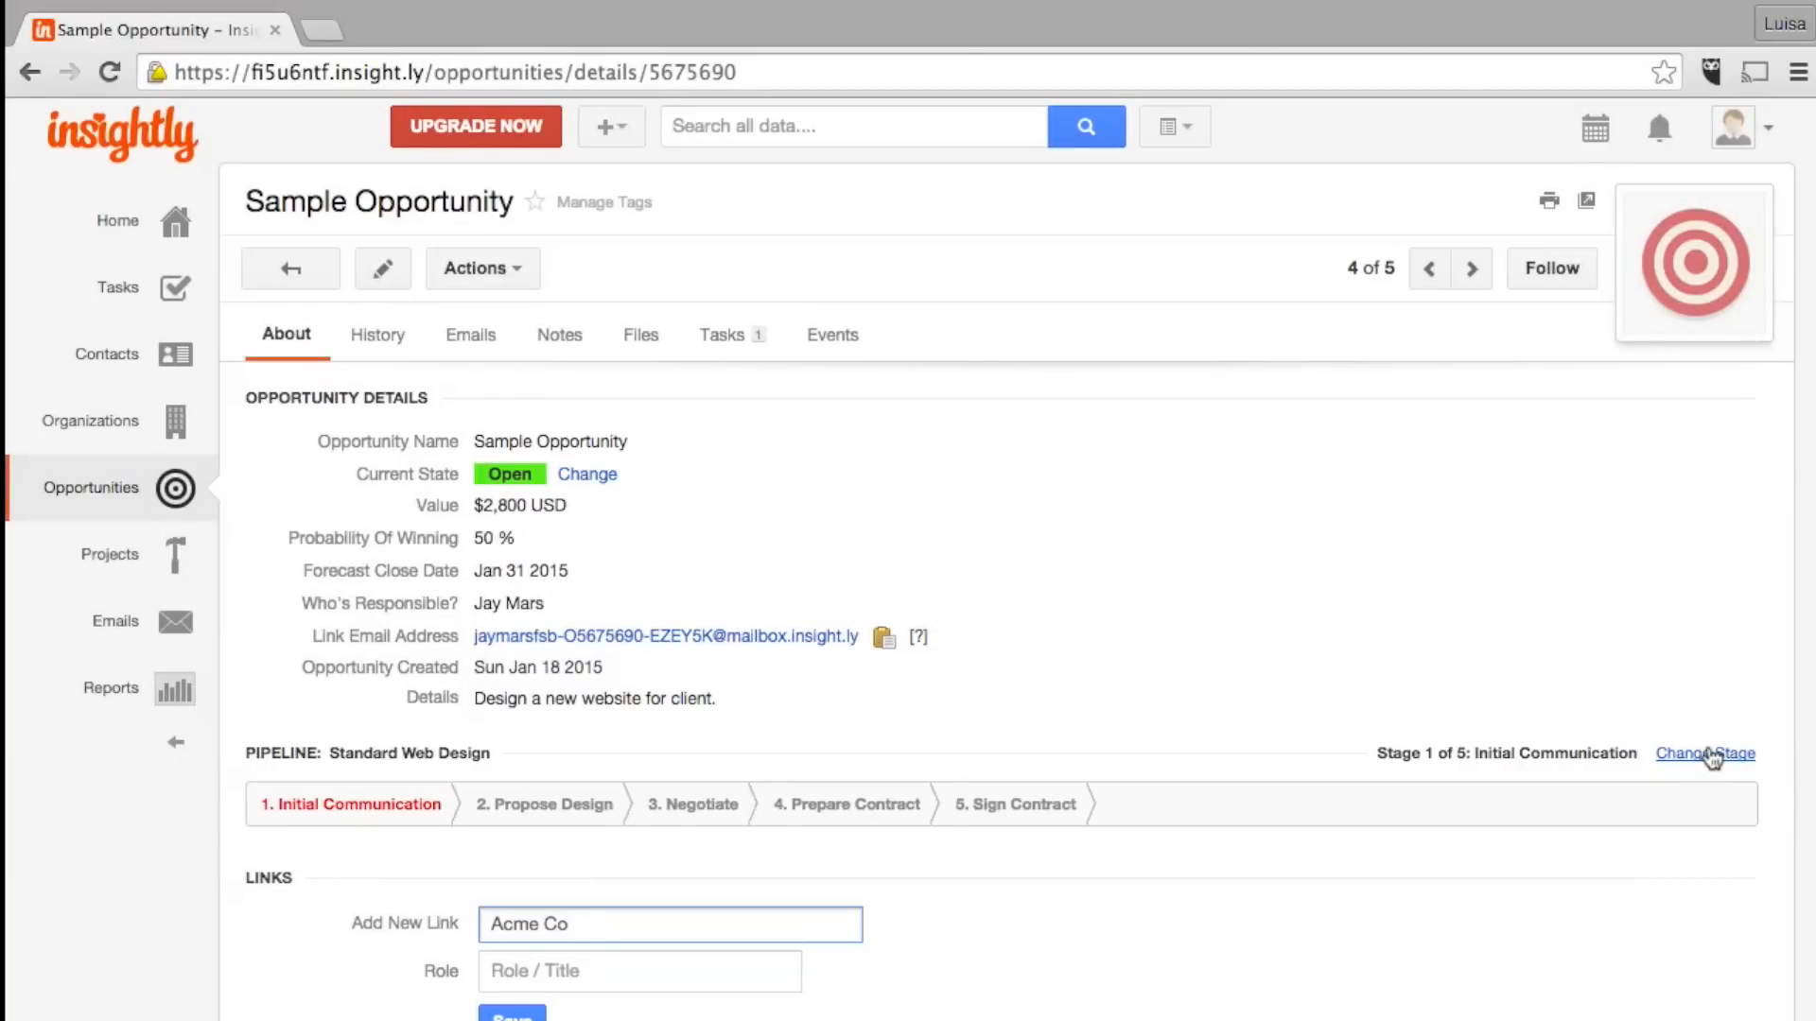
pyautogui.click(1704, 754)
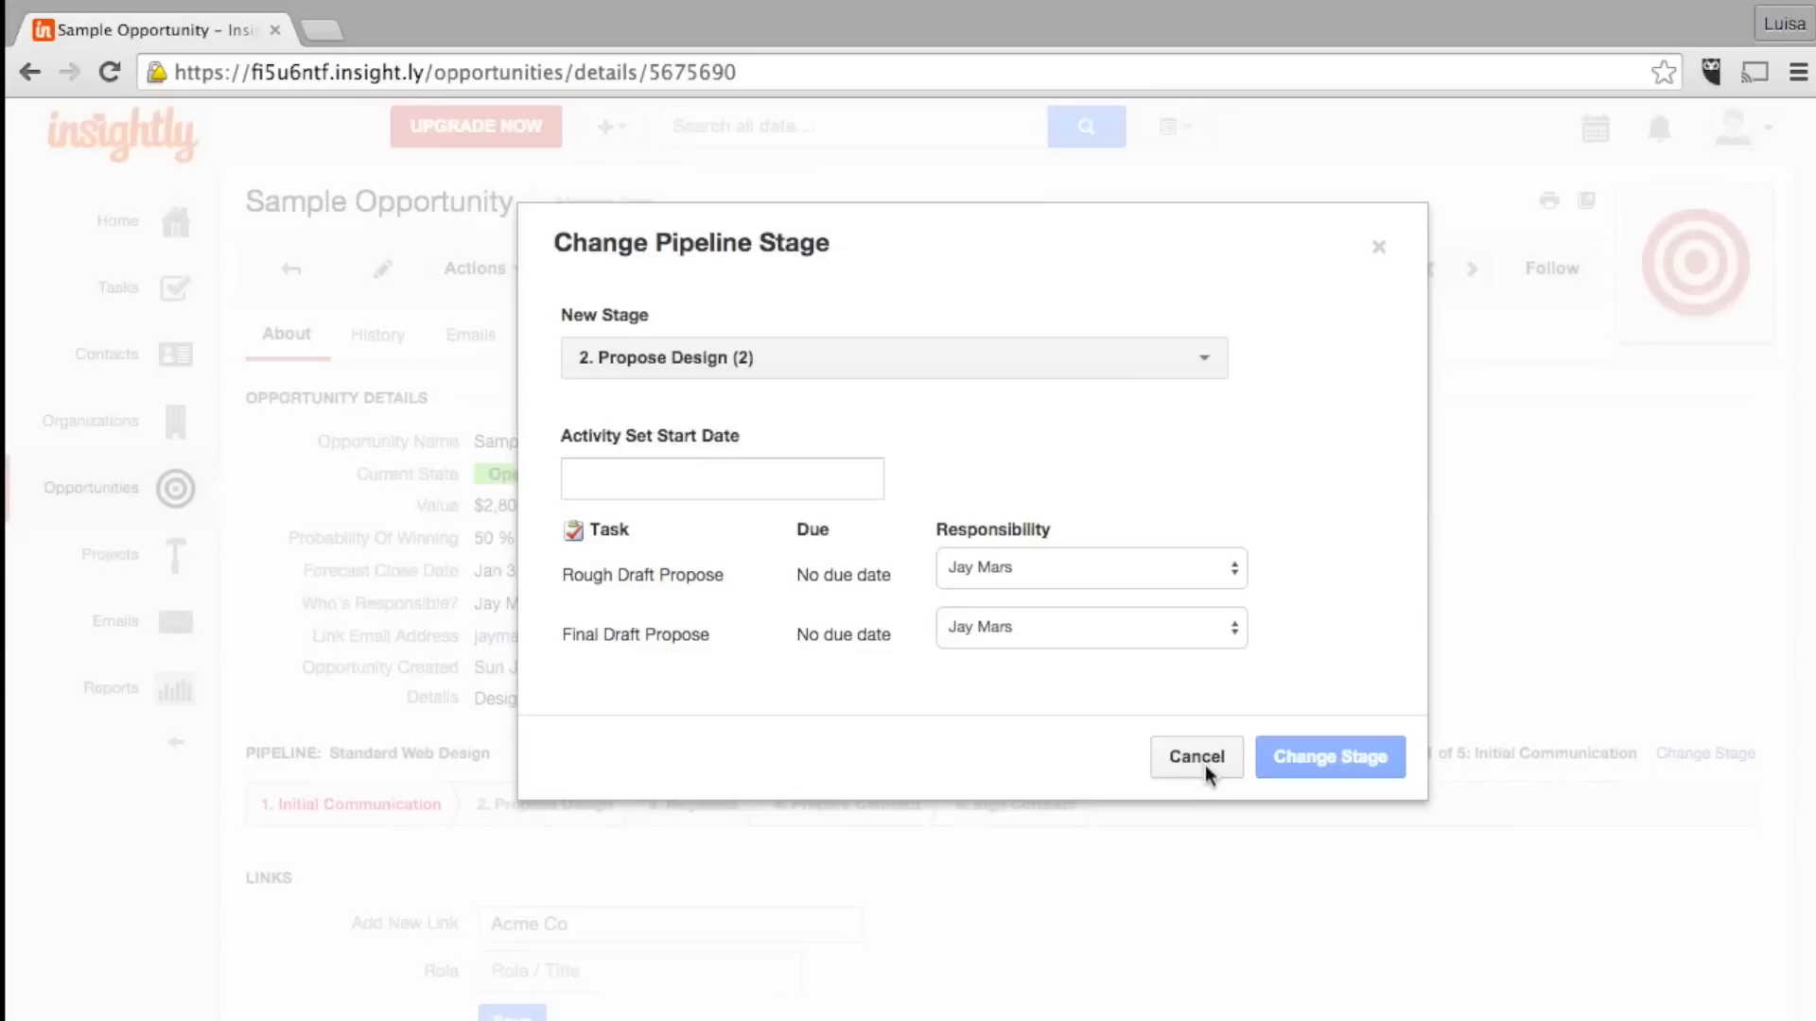
pyautogui.click(1196, 757)
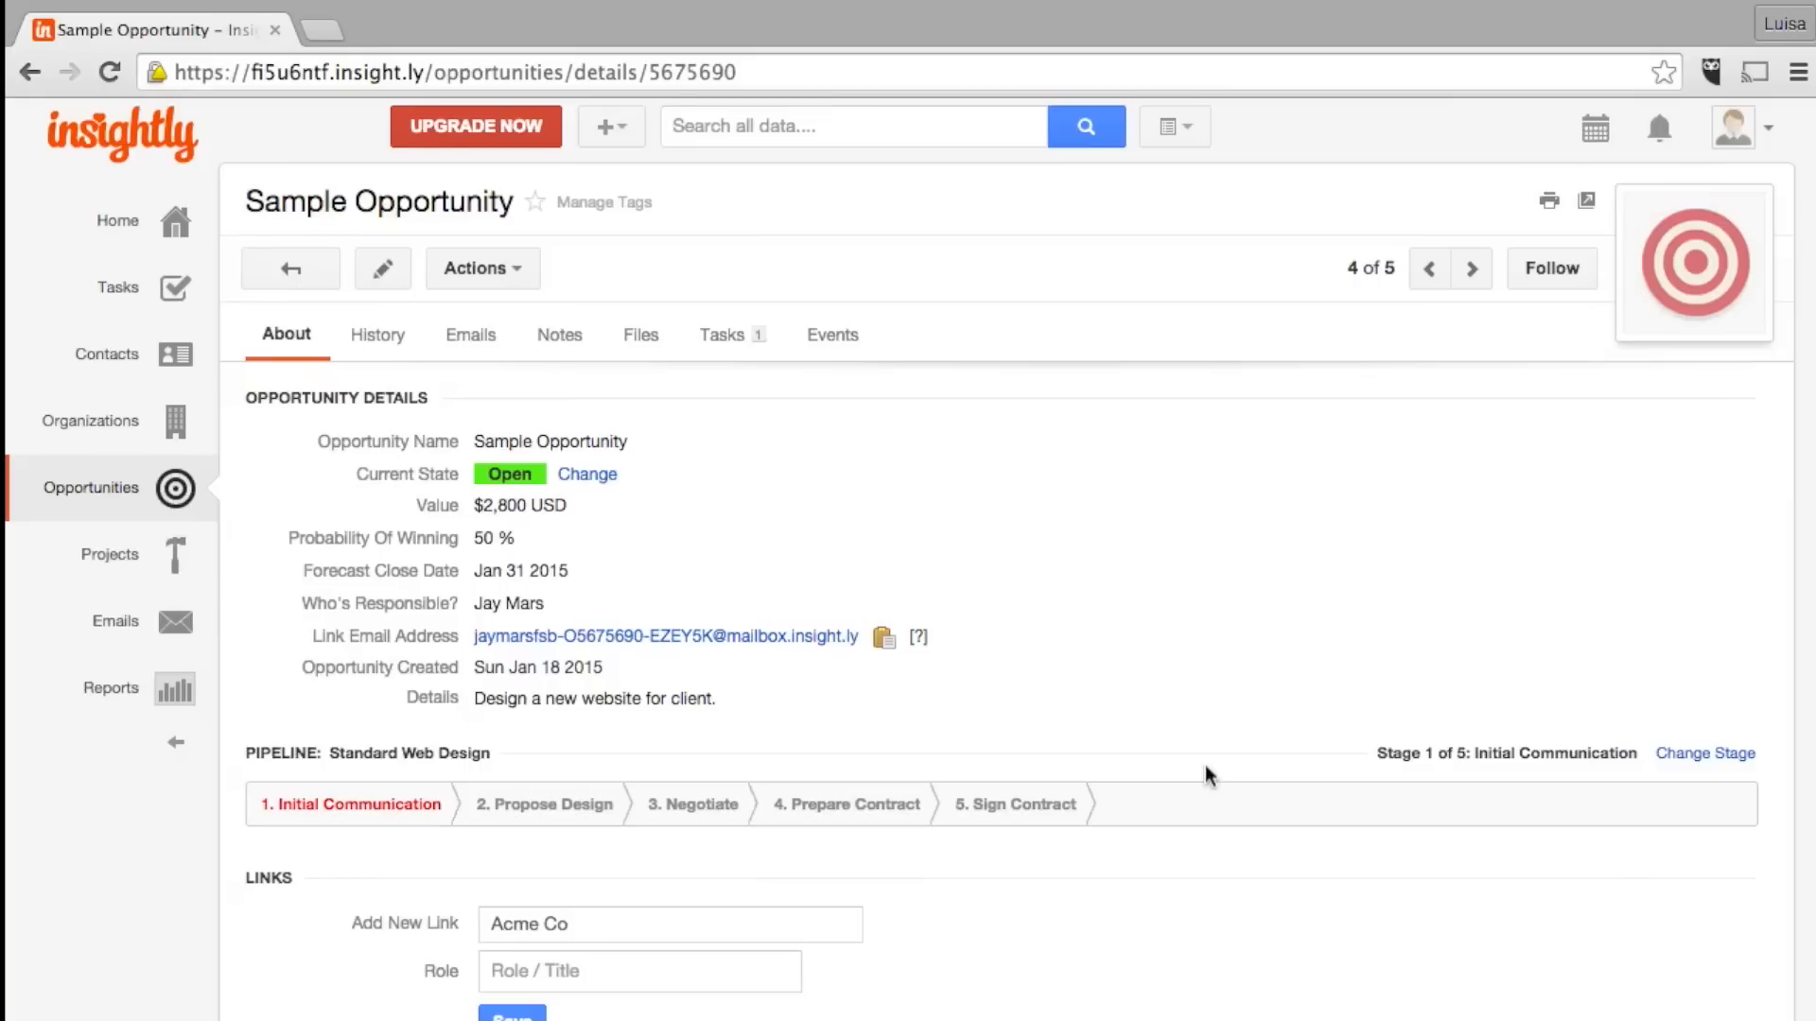
pyautogui.moveTo(569, 907)
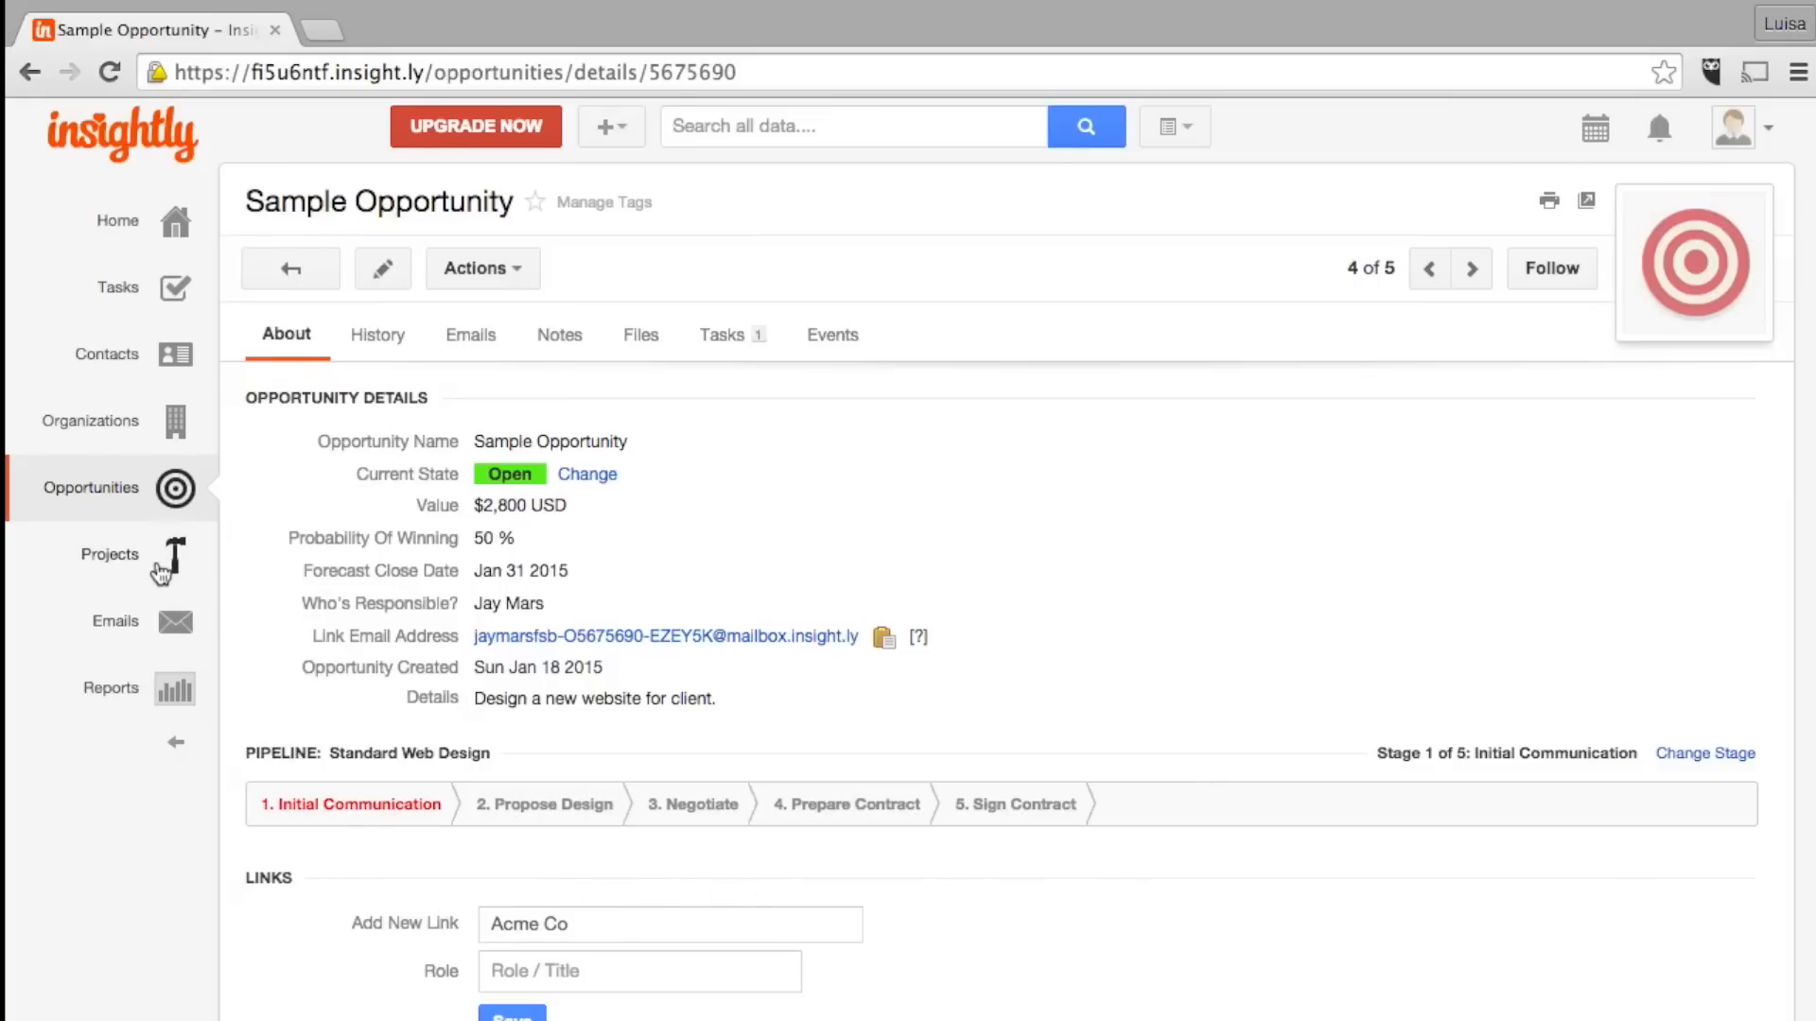
# View the New Website Build project and its Add New Link field, then go to Reports
pyautogui.click(108, 554)
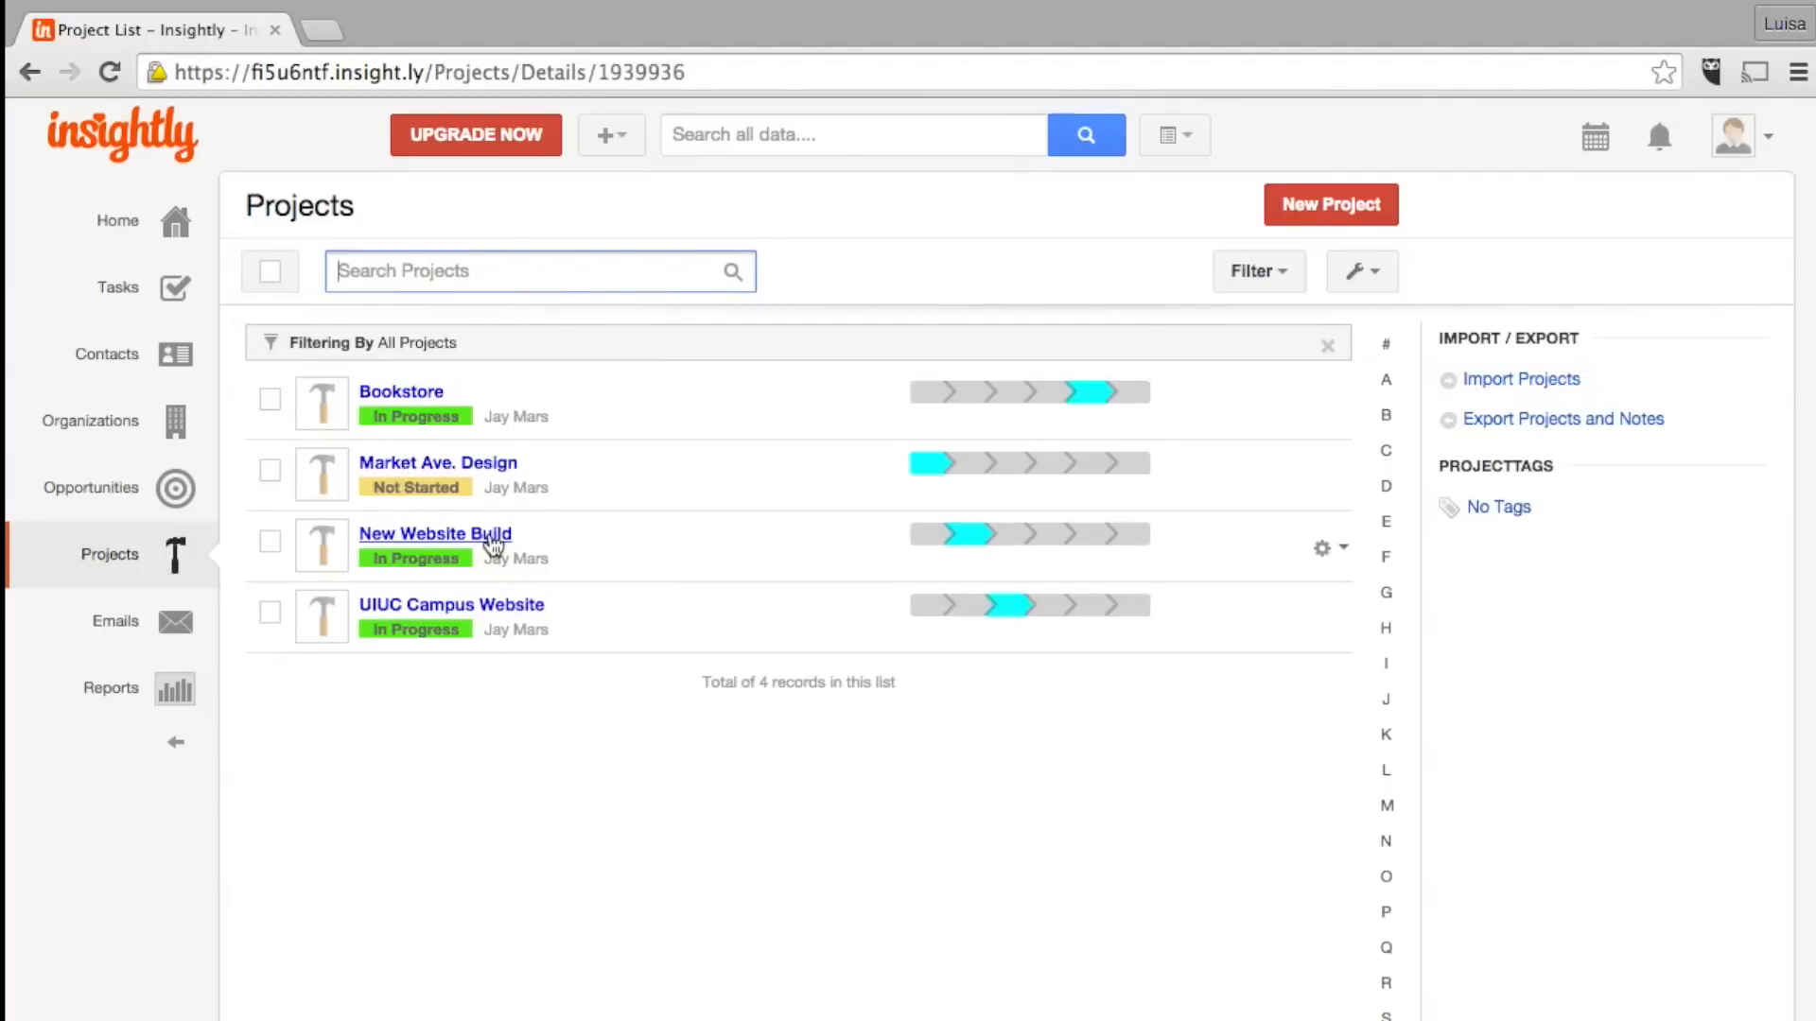
pyautogui.click(434, 533)
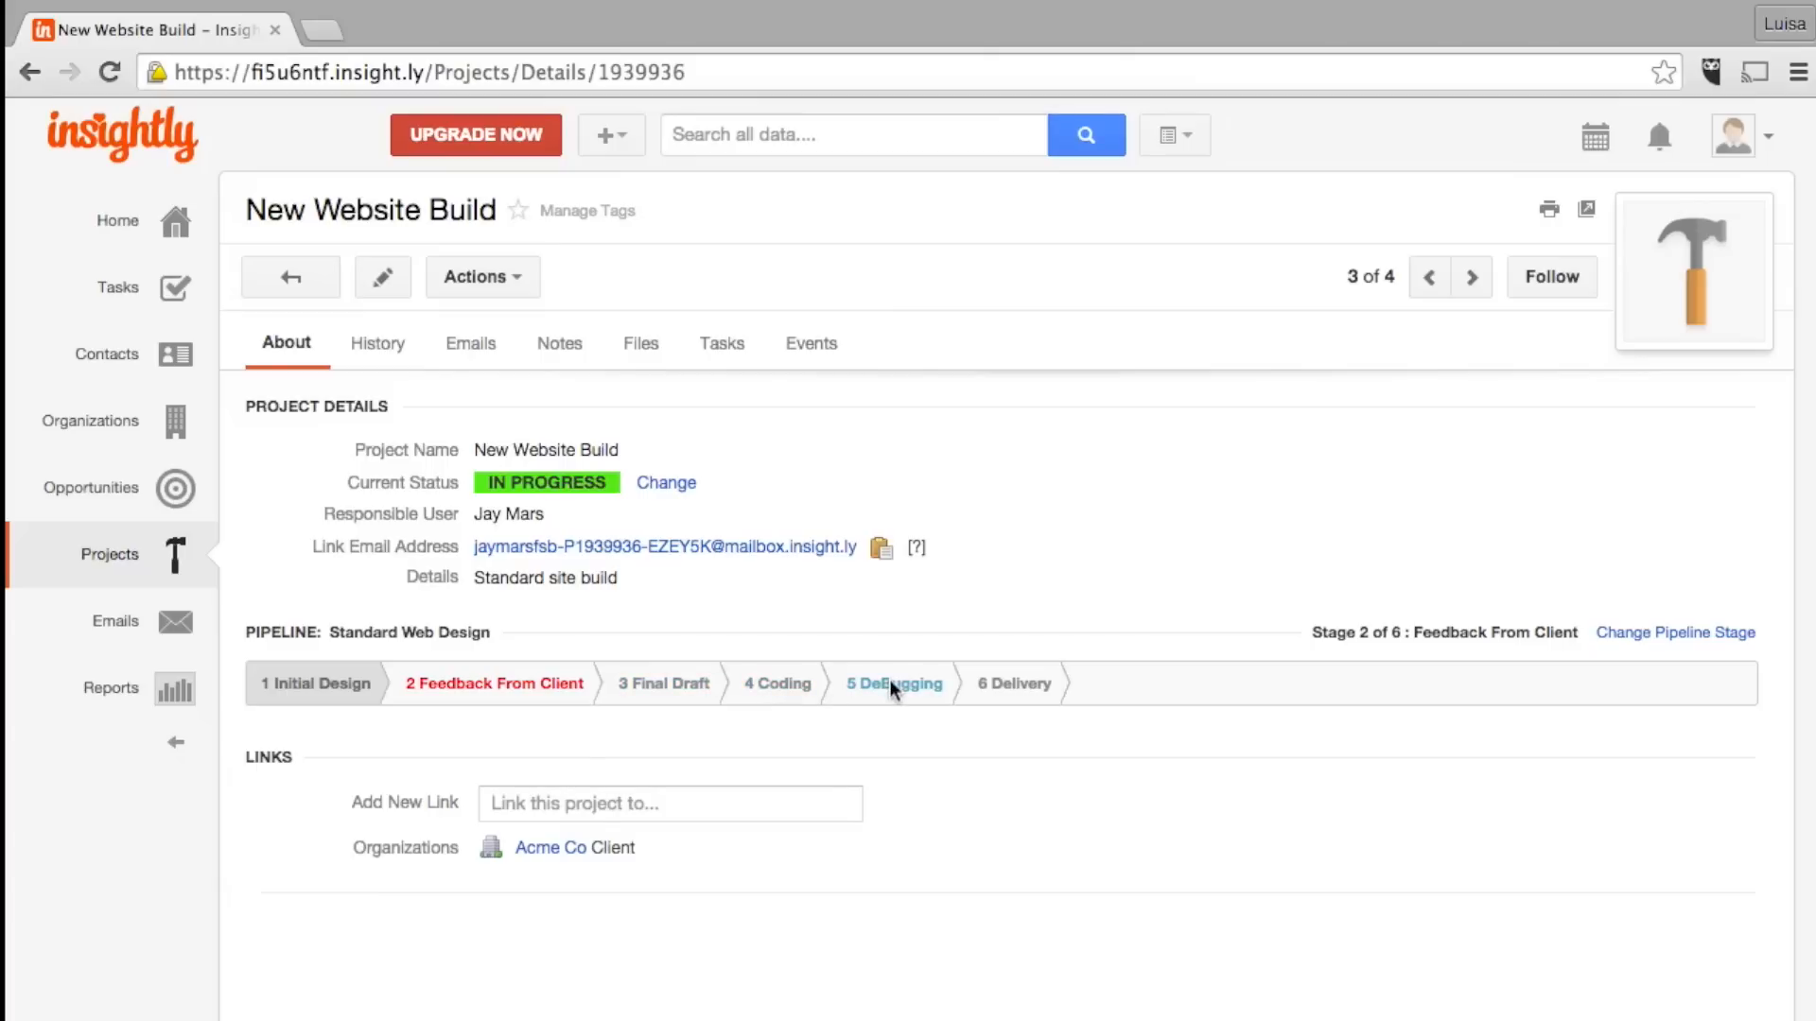
pyautogui.moveTo(1023, 696)
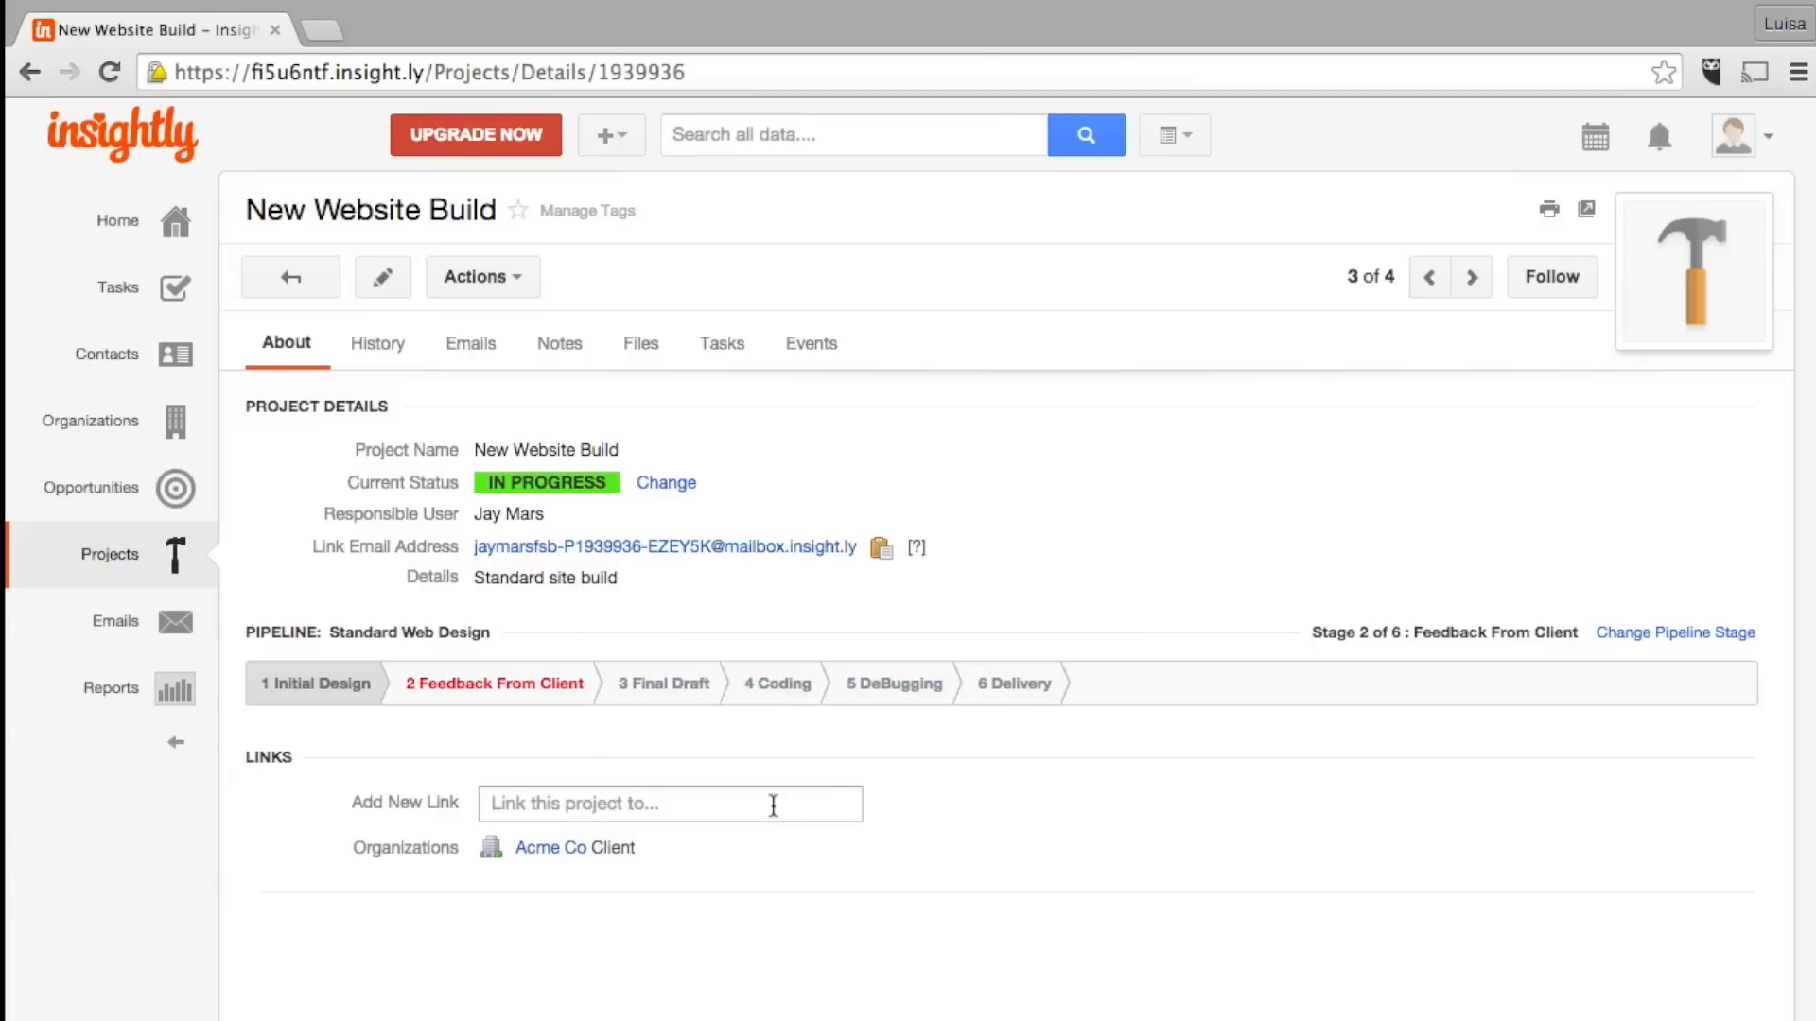
pyautogui.click(669, 804)
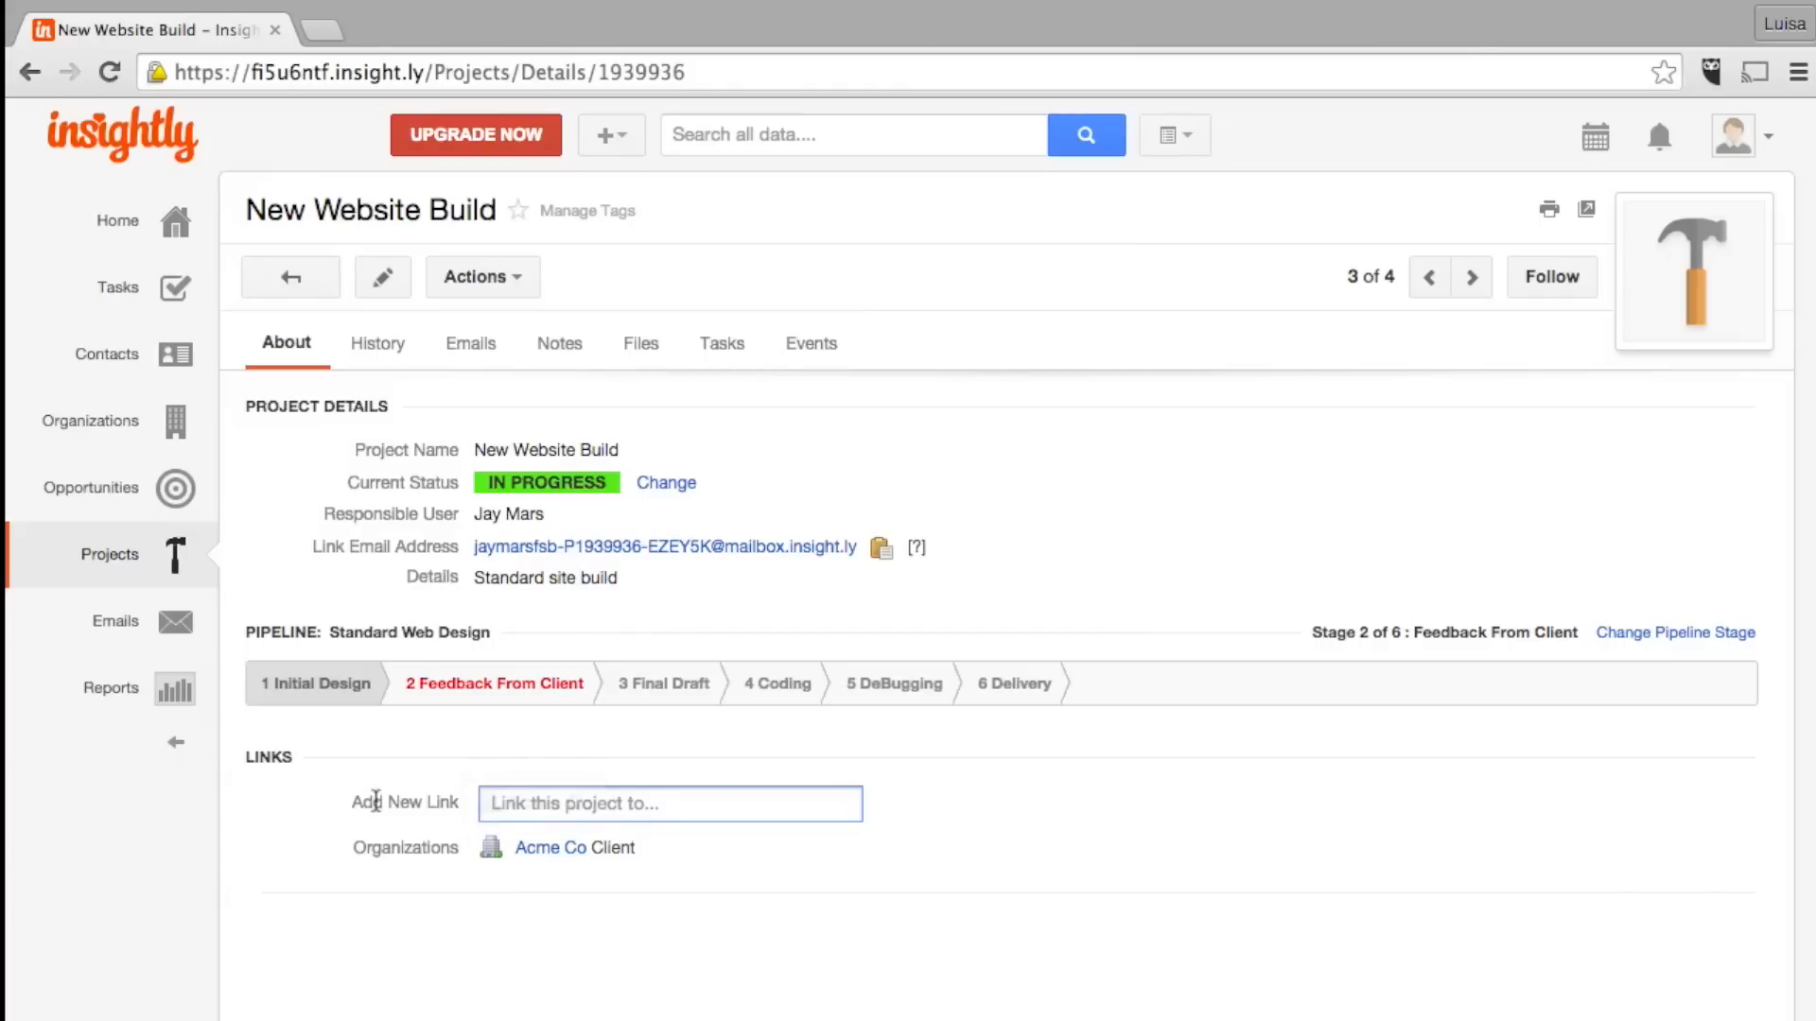
pyautogui.click(110, 688)
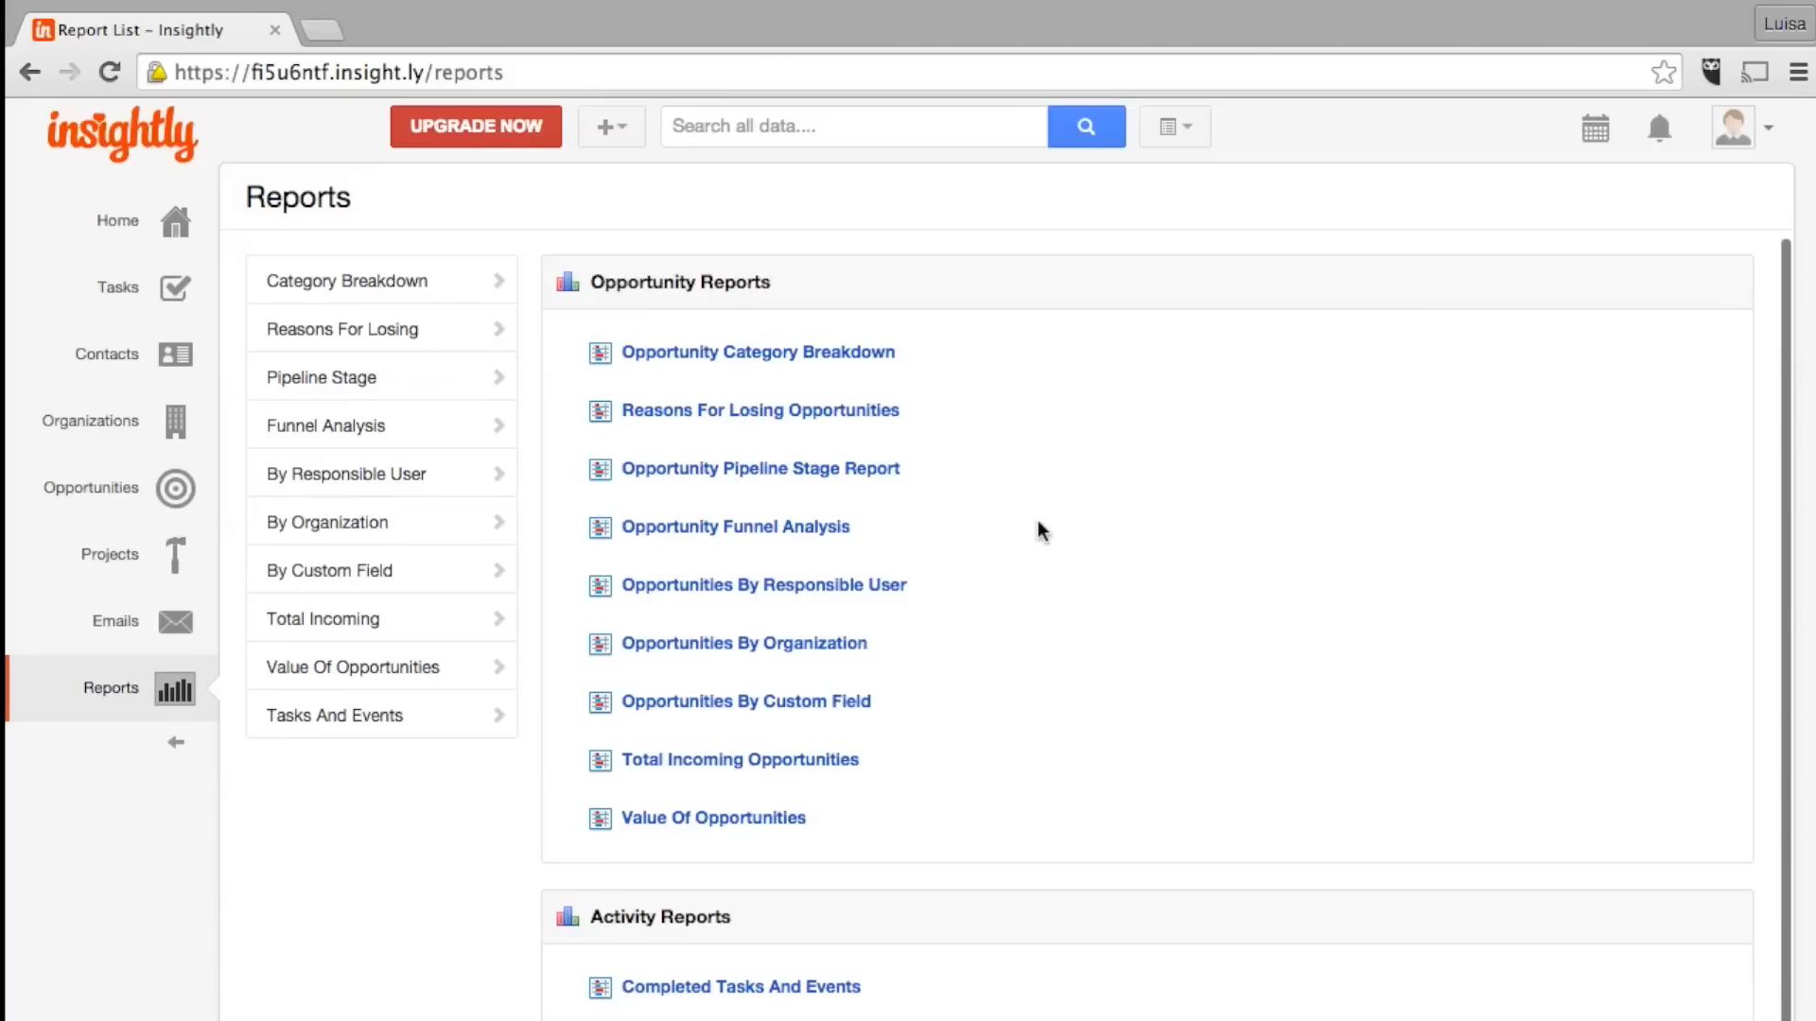
pyautogui.moveTo(918, 895)
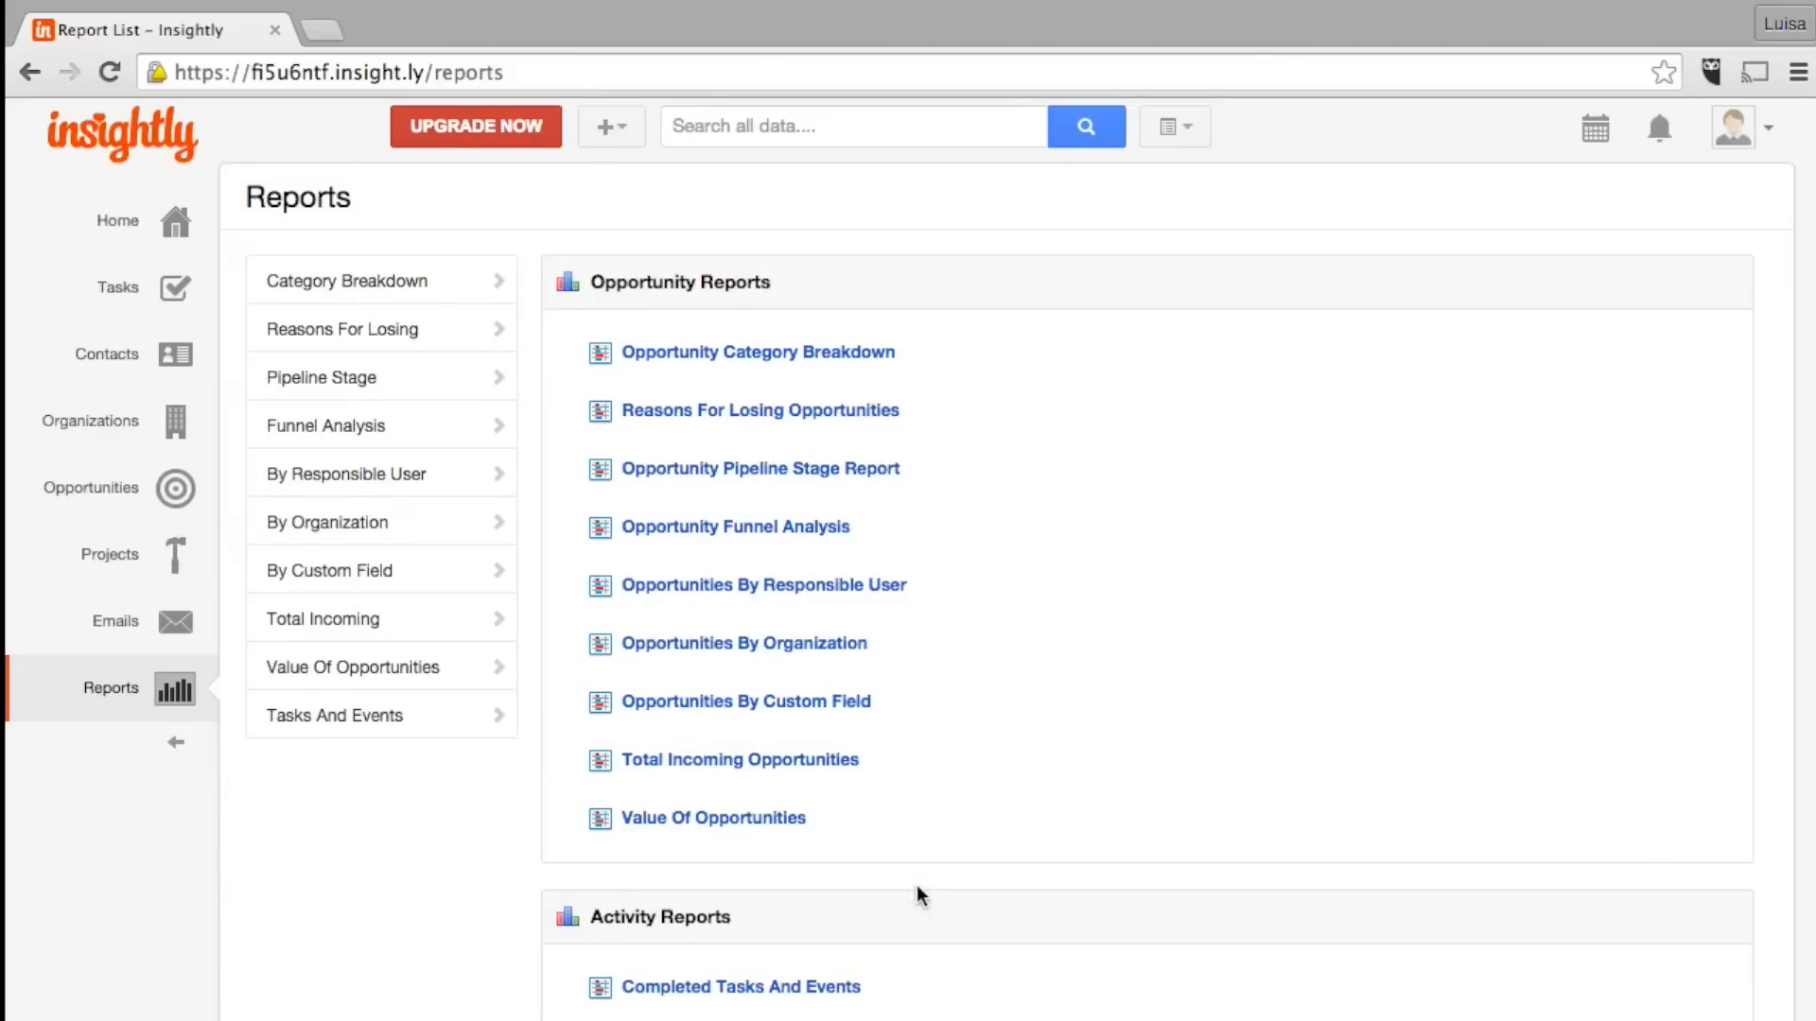
pyautogui.moveTo(772, 711)
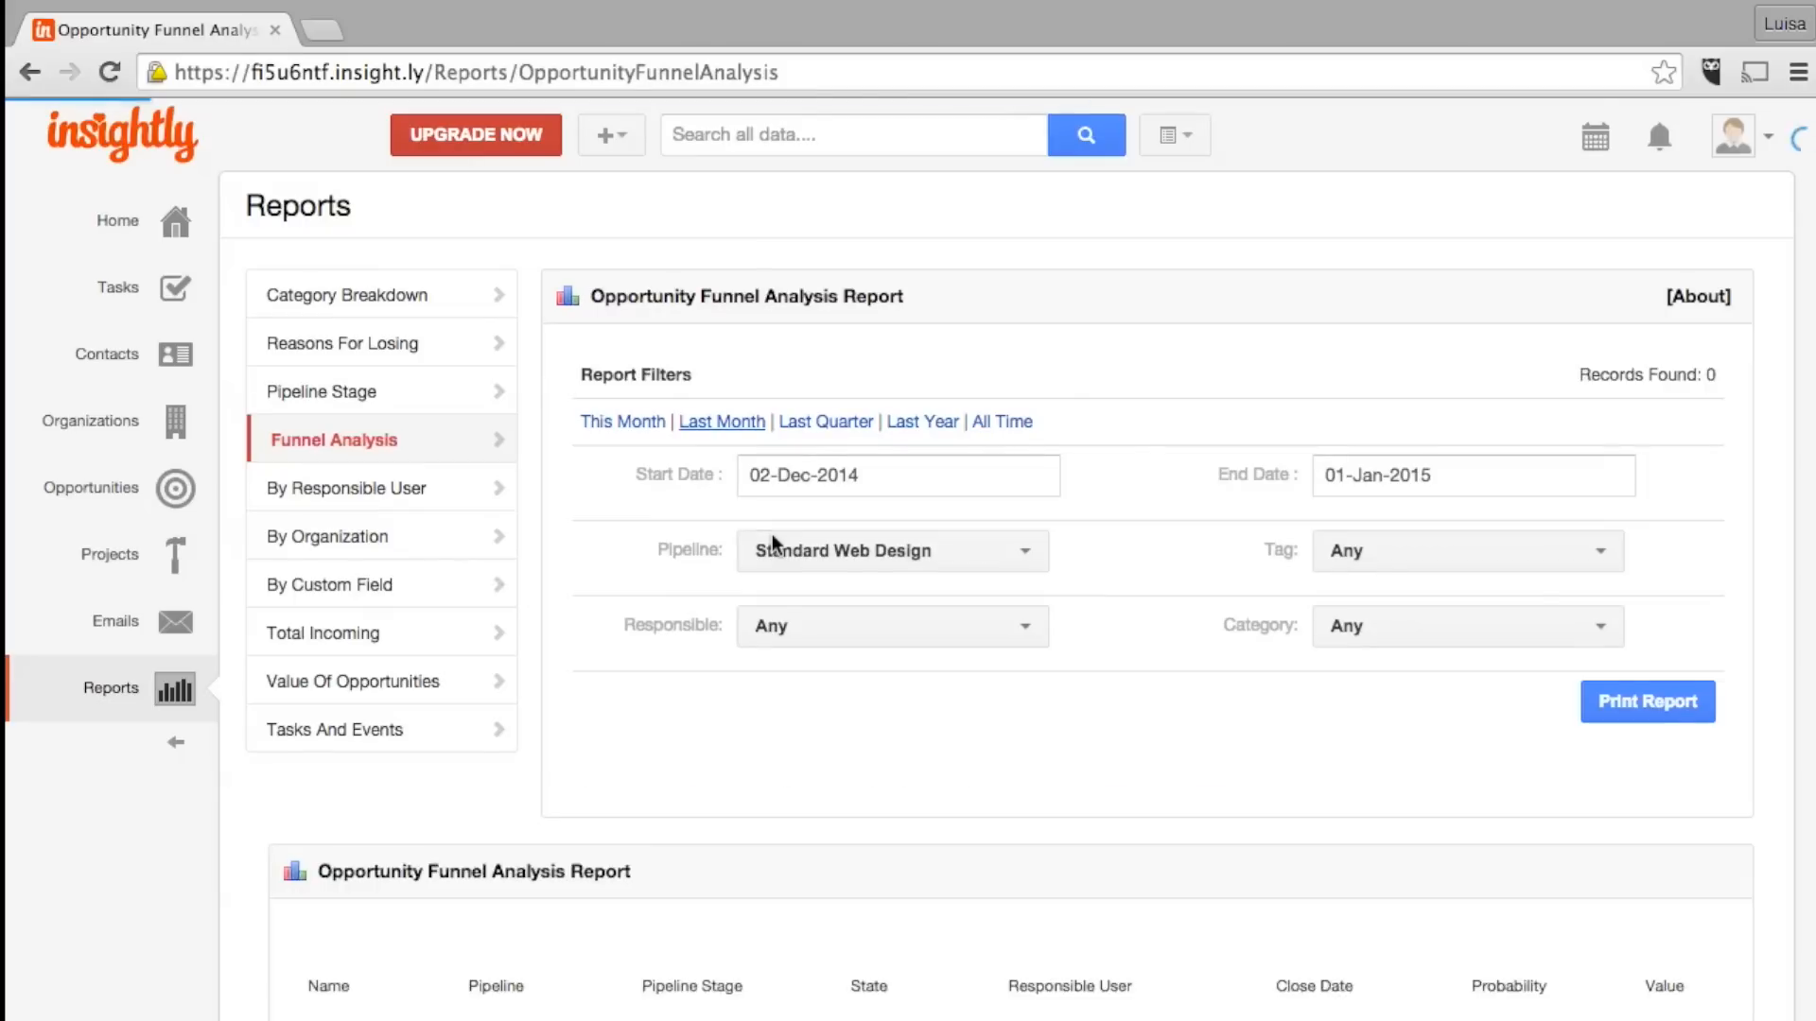
# Filter the Opportunity Funnel Analysis report to This Month and scroll to its five records
pyautogui.click(623, 420)
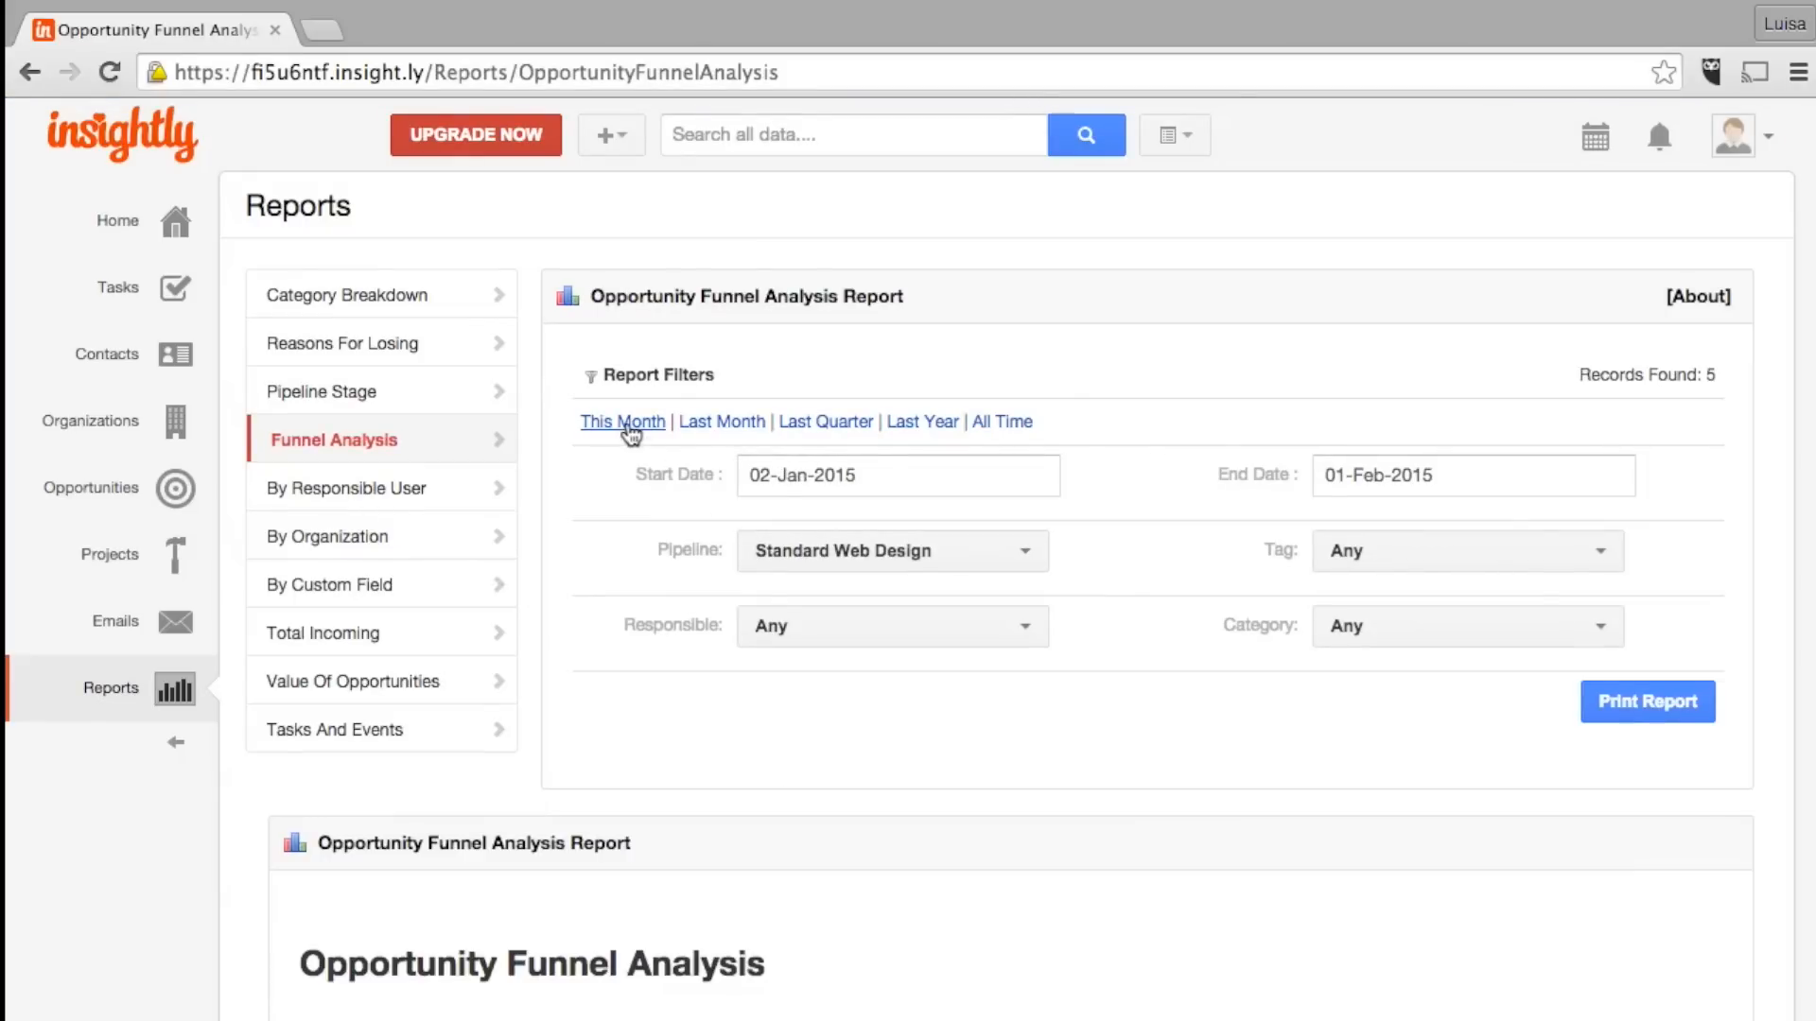
pyautogui.scroll(-3)
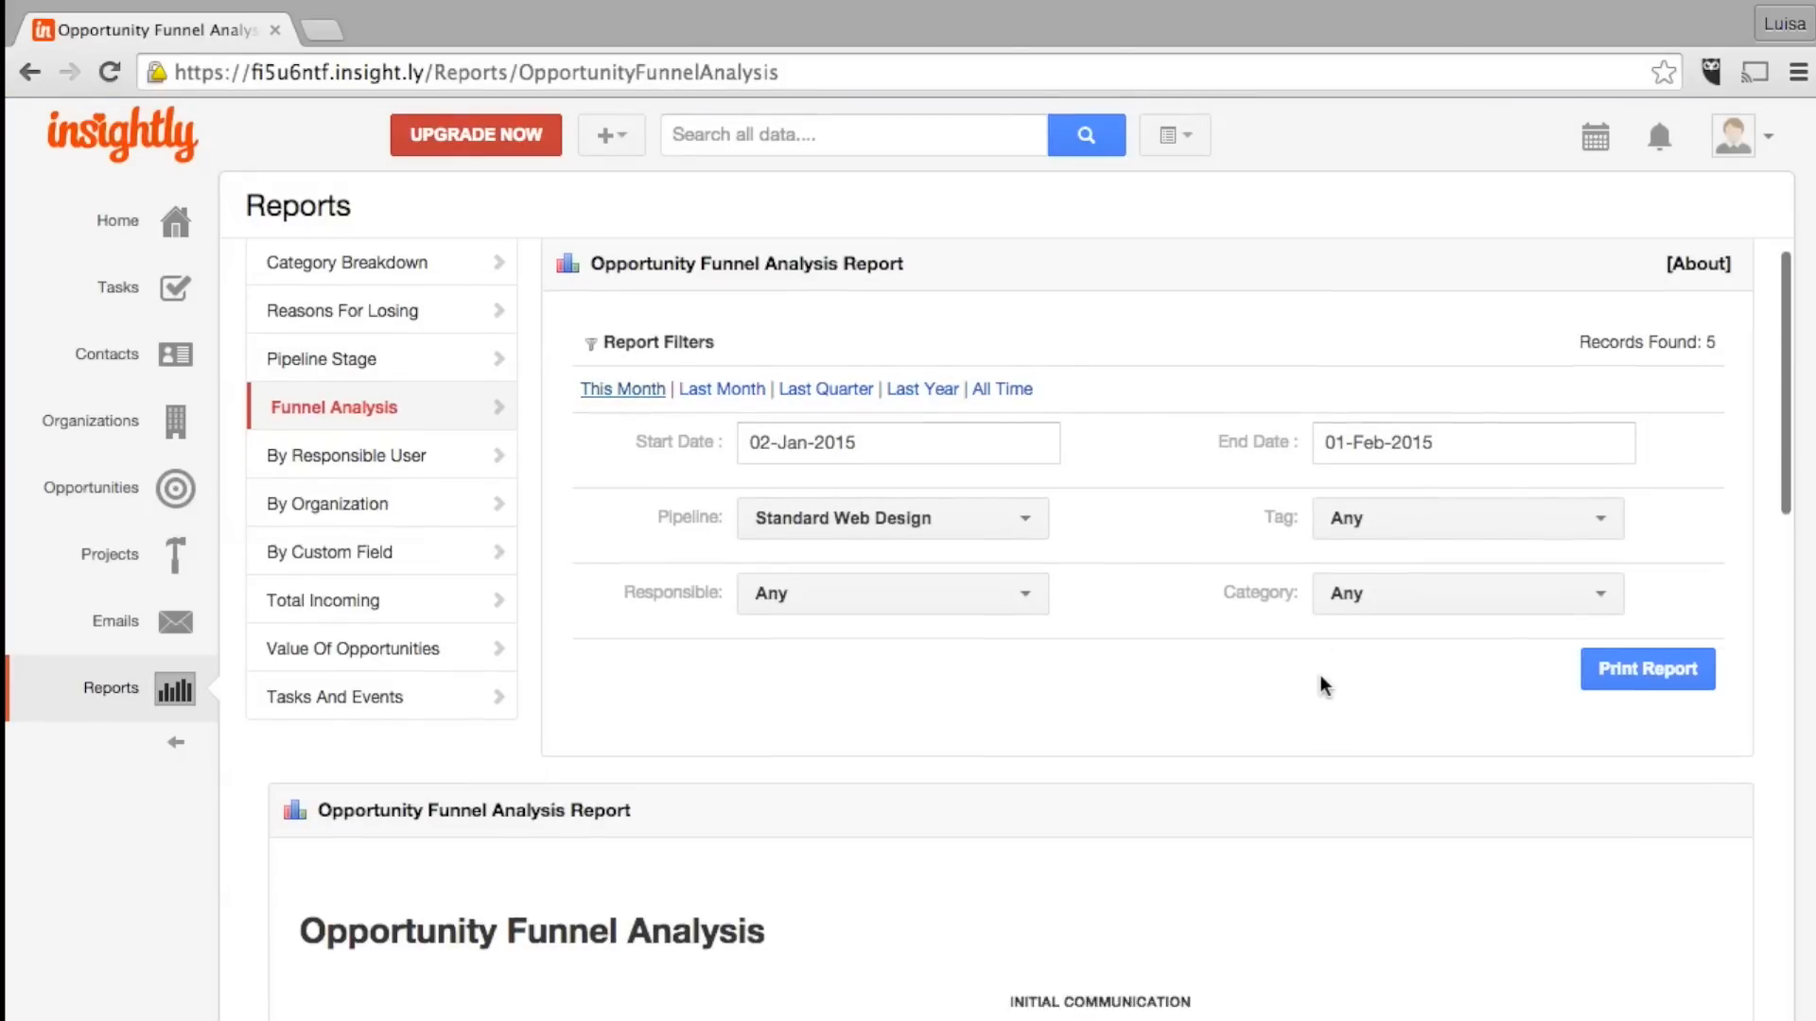